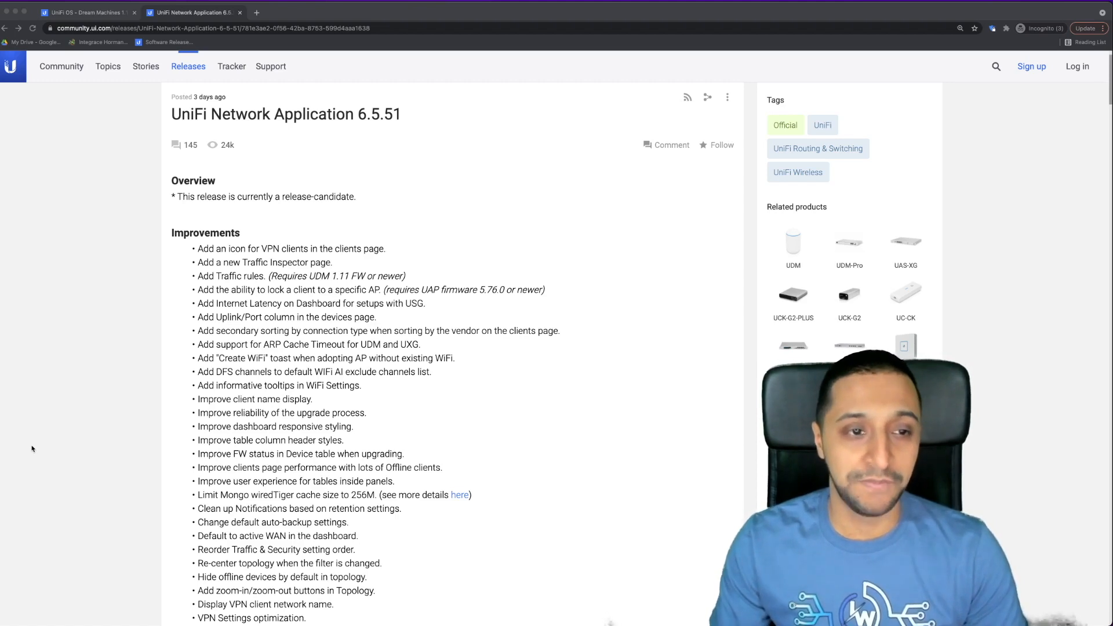
- Highlight the UAP firmware requirement for AP locking and scroll on toward the Bugfixes section
scroll("down", 3)
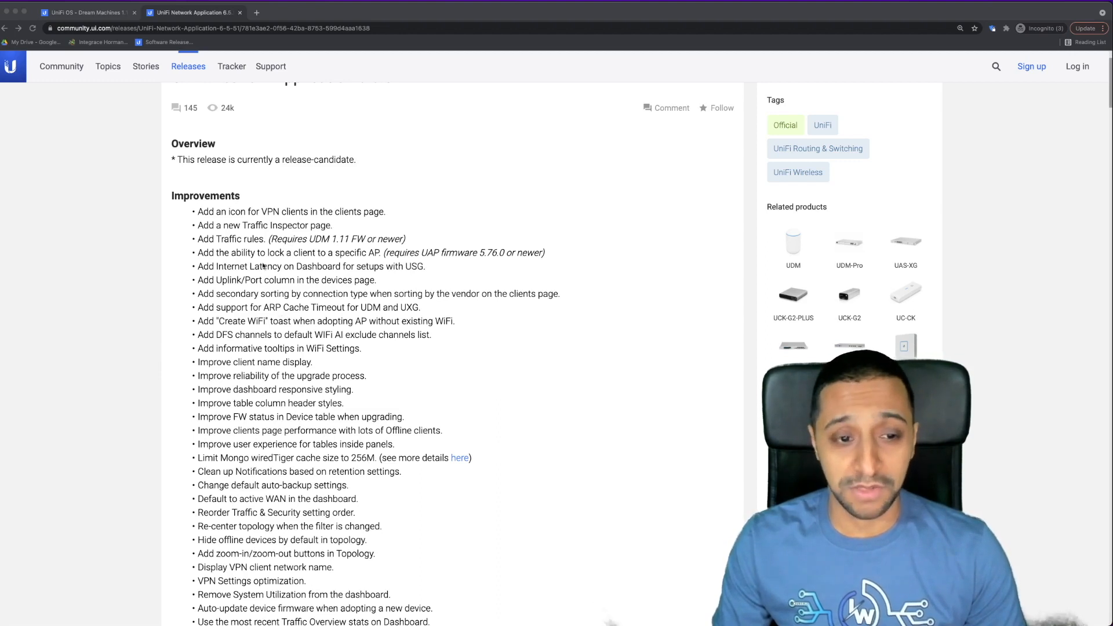
left_click_drag(259, 252, 380, 253)
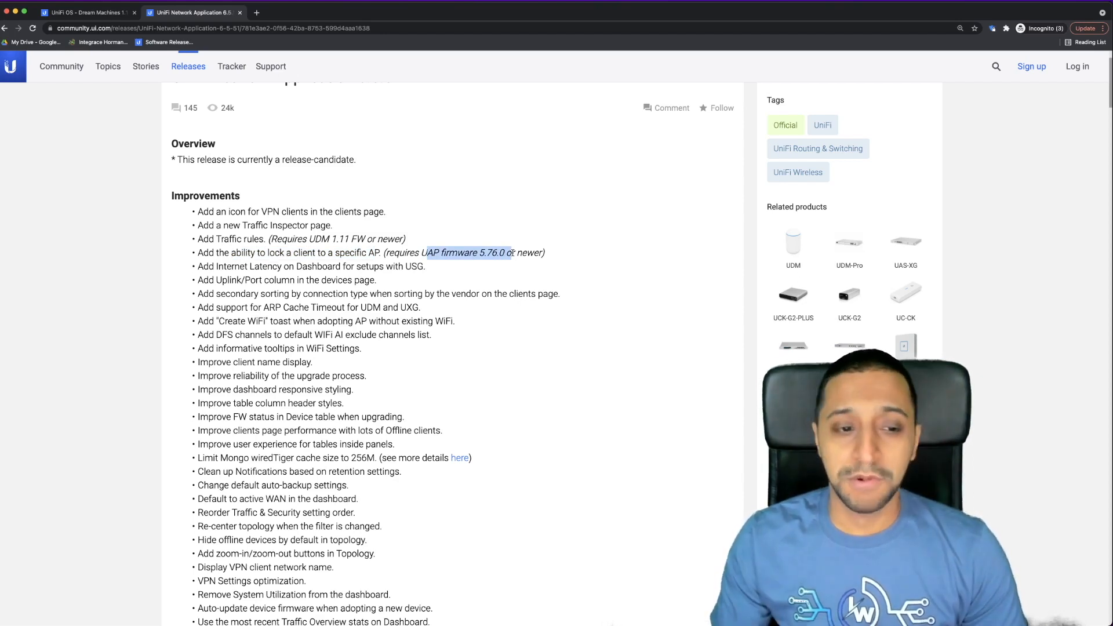
scroll("down", 3)
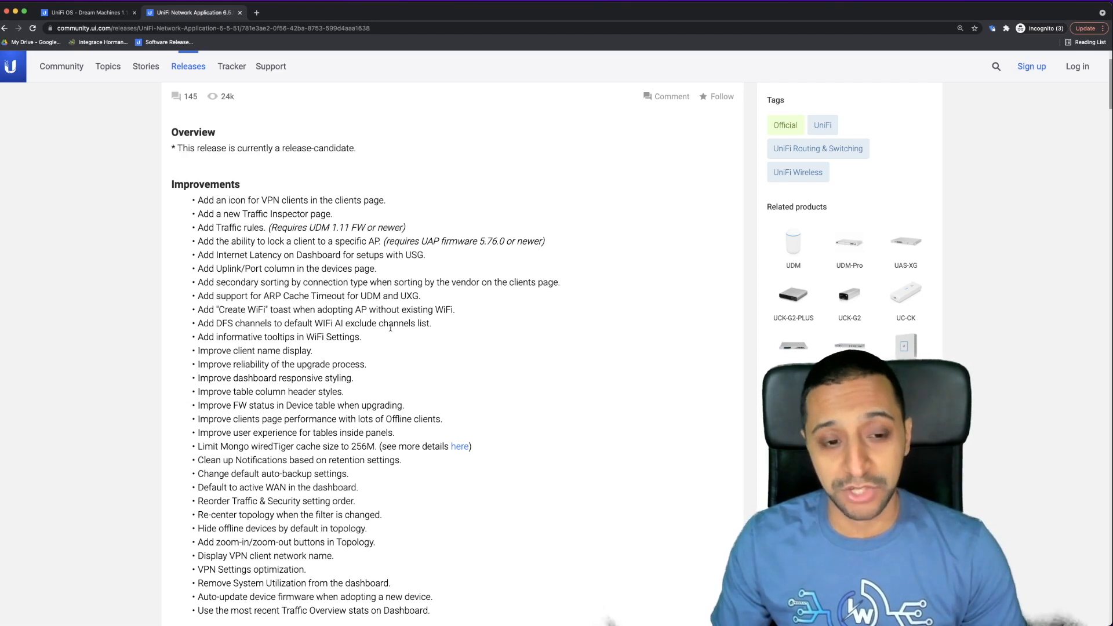
scroll("down", 3)
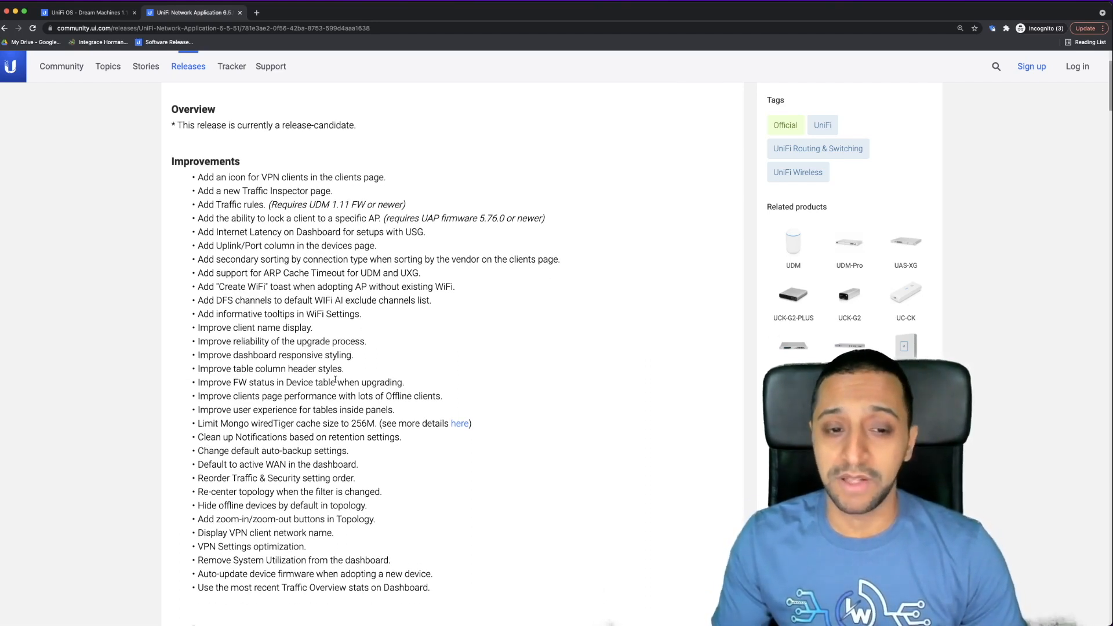
scroll("down", 3)
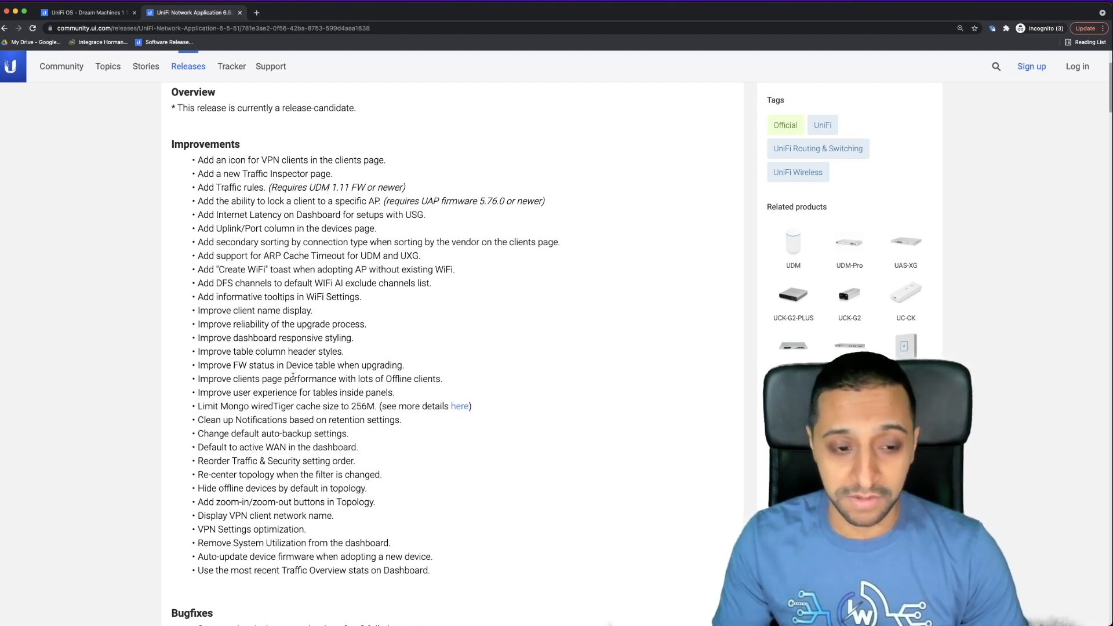
- Highlight the auto-update device firmware note, then switch to the UDMPRO console's updates page
scroll("down", 3)
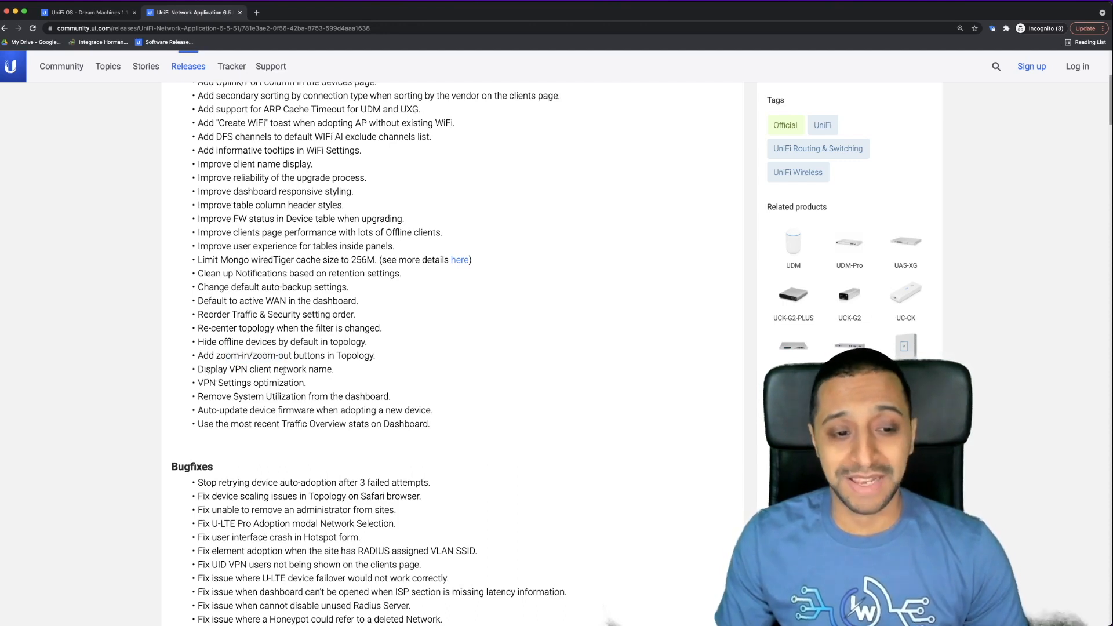
double_click(225, 382)
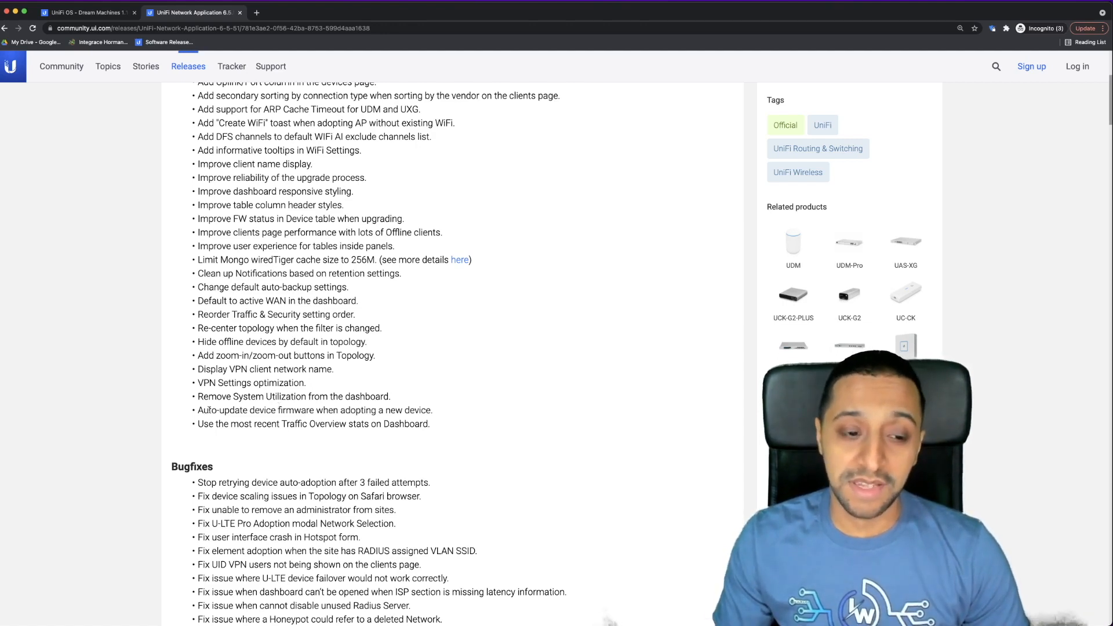
left_click_drag(197, 409, 404, 409)
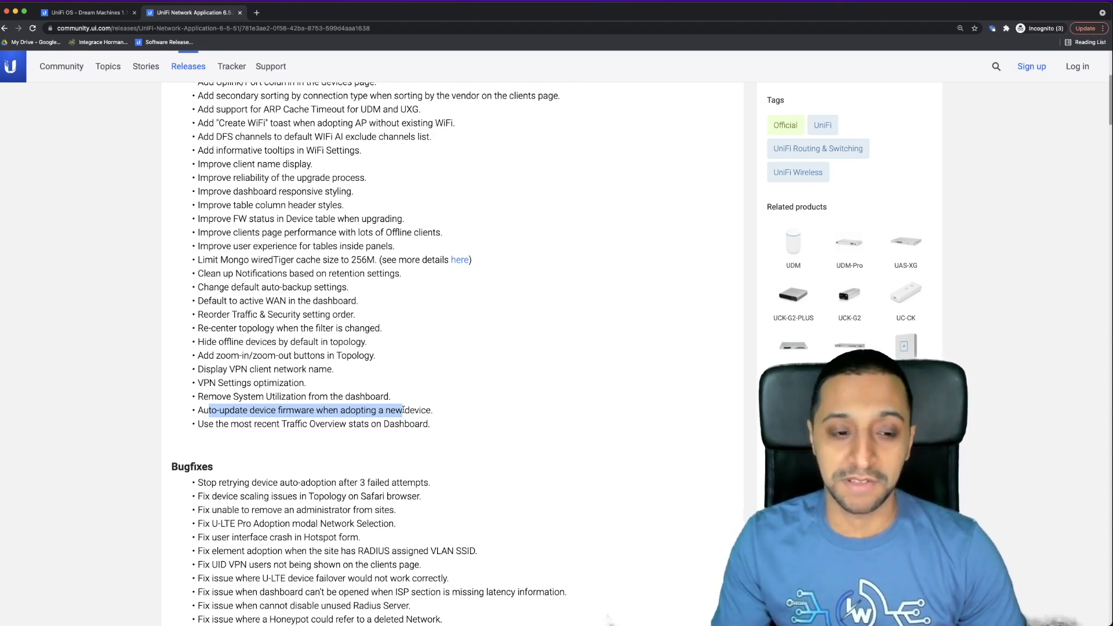
left_click(75, 12)
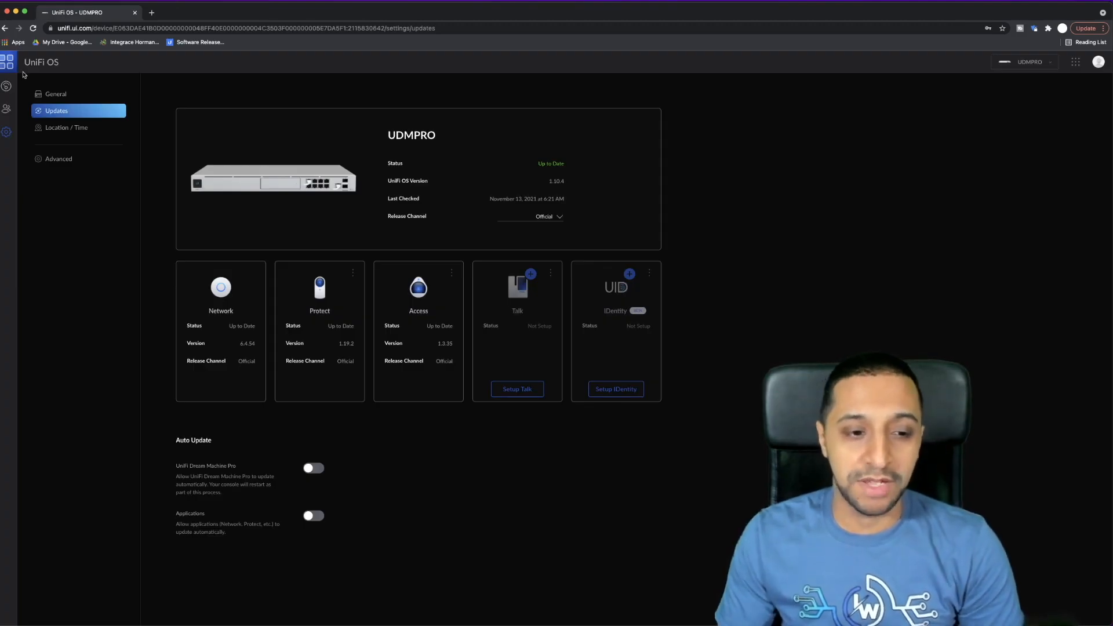
mouse_move(146, 352)
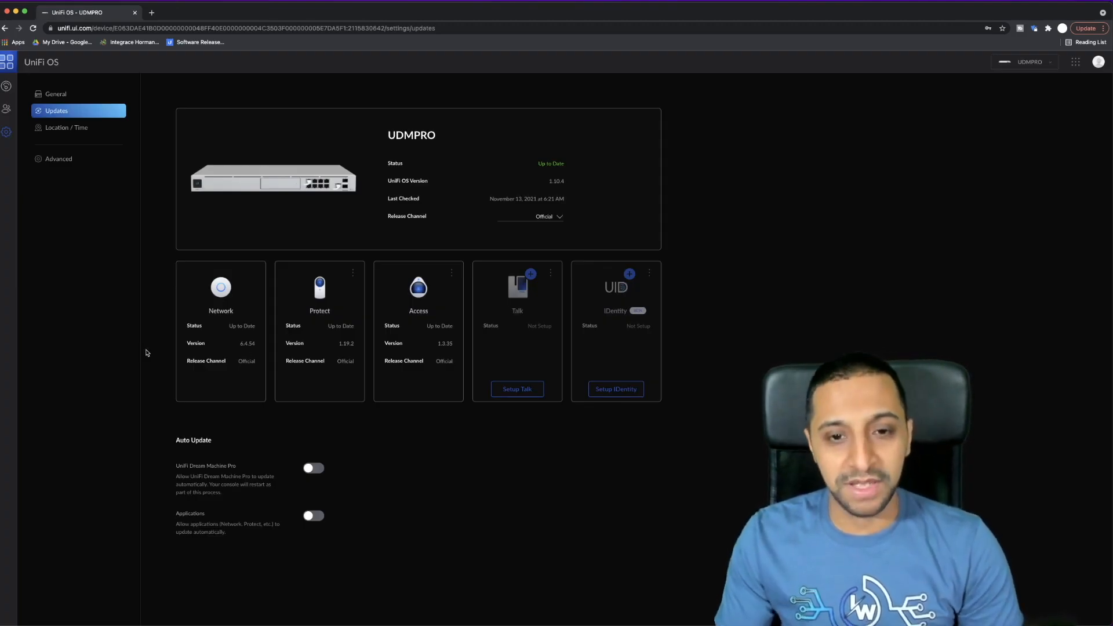
mouse_move(144, 348)
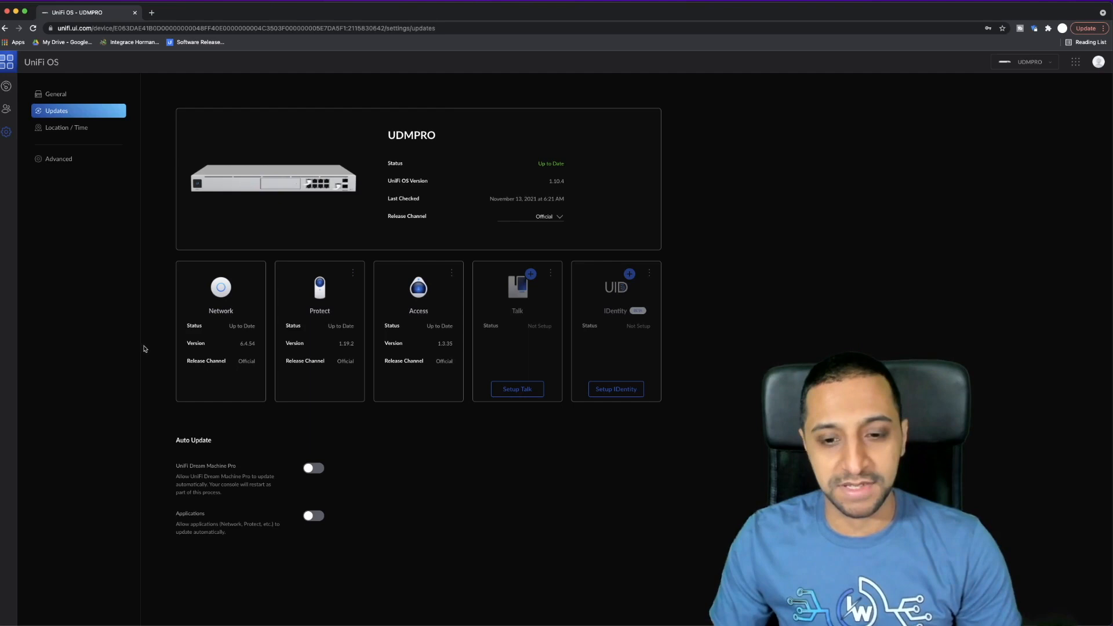
mouse_move(234, 394)
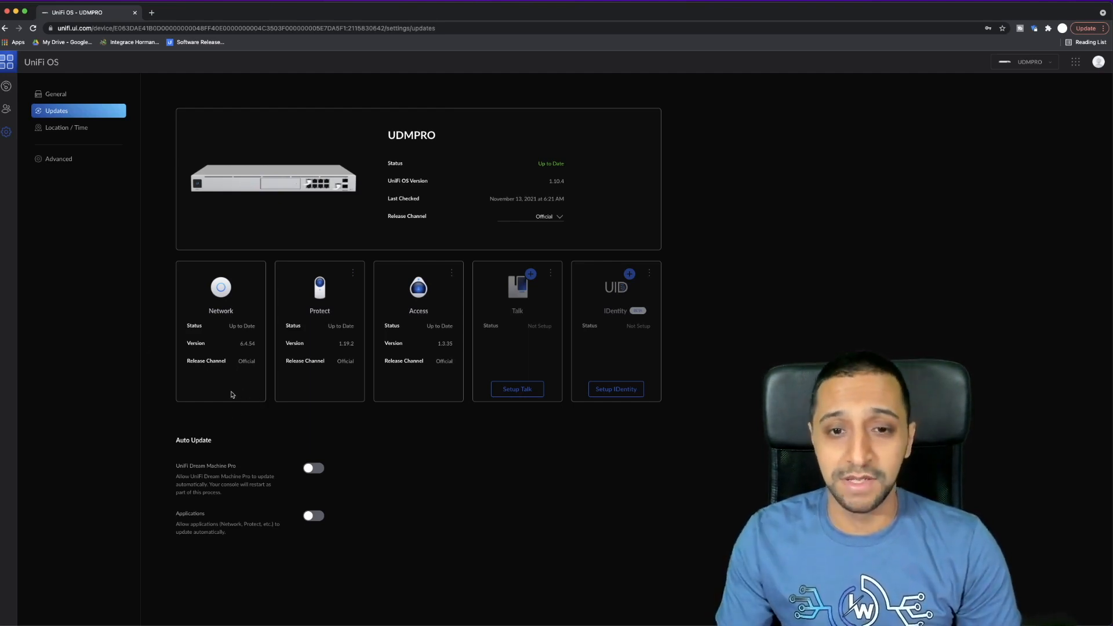
- Launch the Terminal app over the UniFi OS updates page
double_click(241, 343)
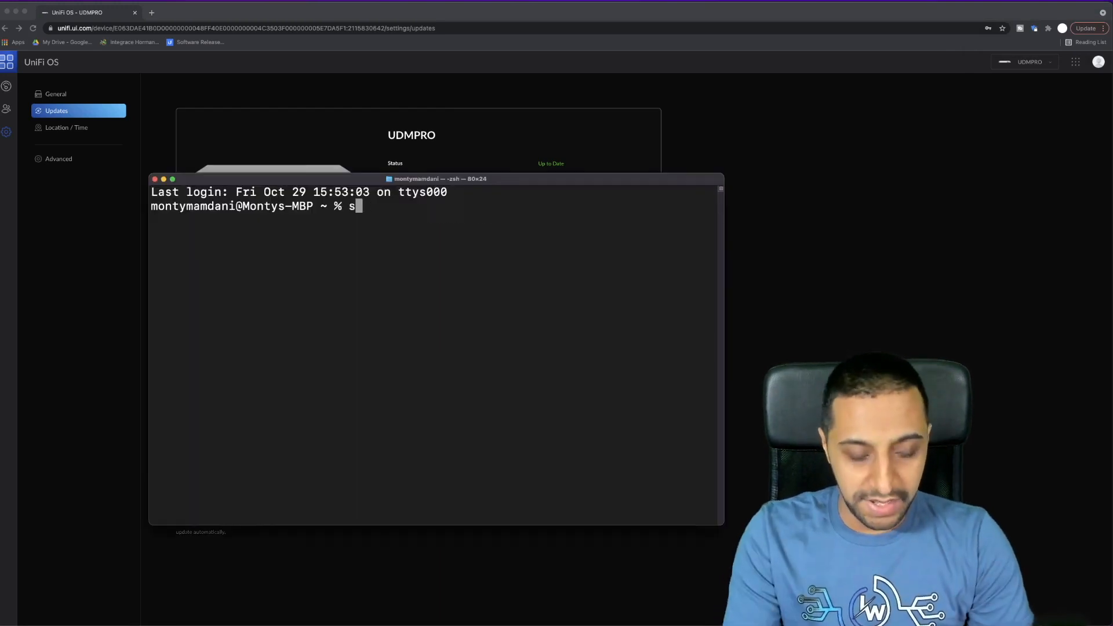
type("sh")
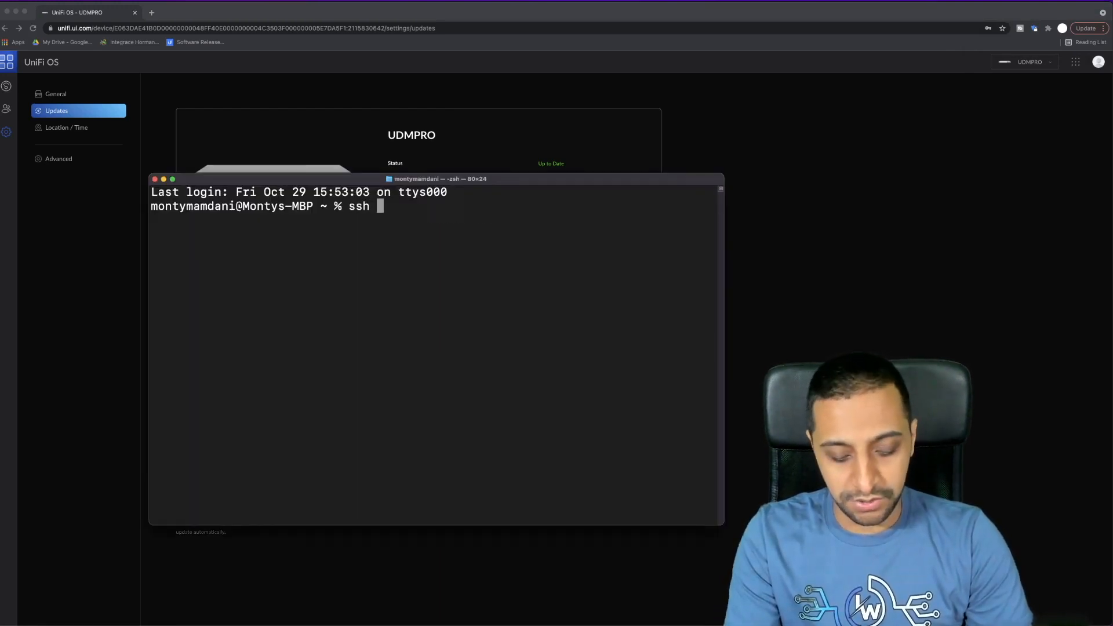
type("root")
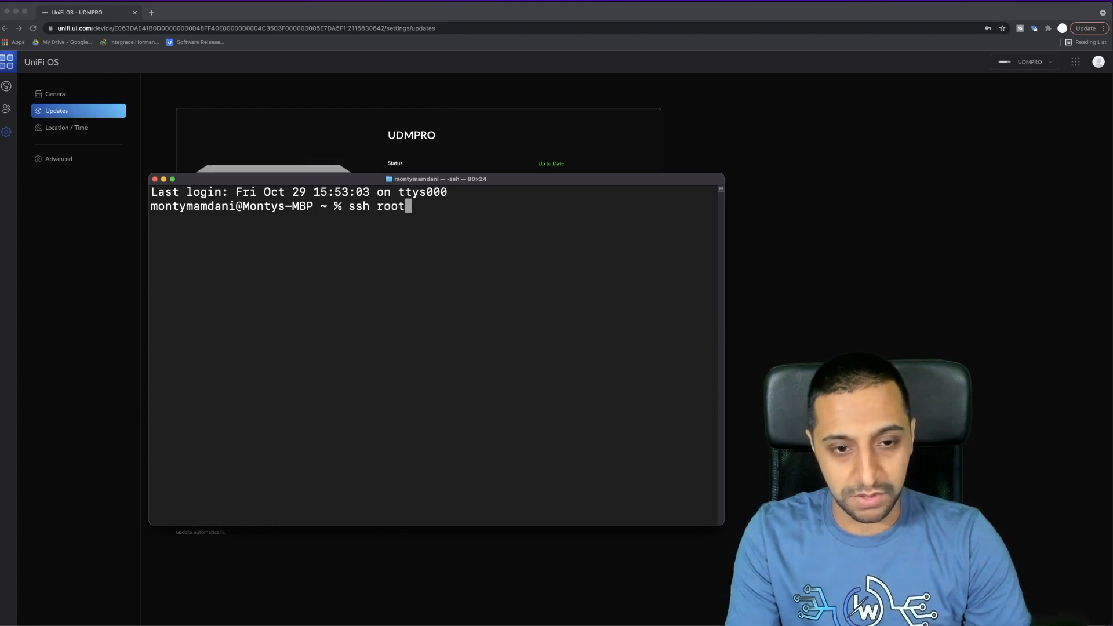
type("@10.1.1.1")
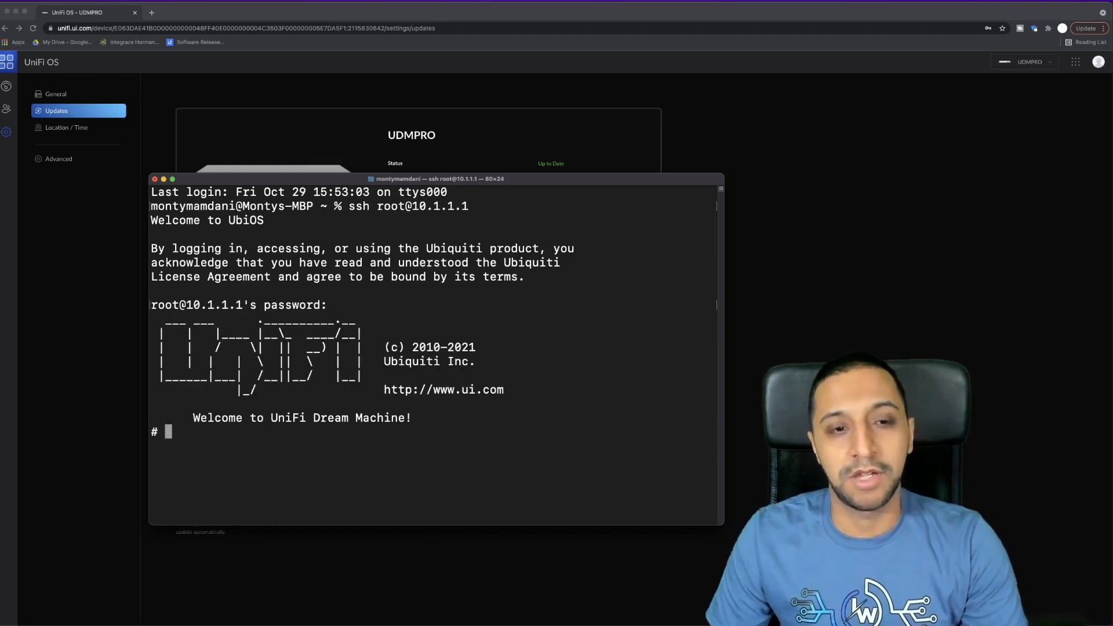
mouse_move(359, 111)
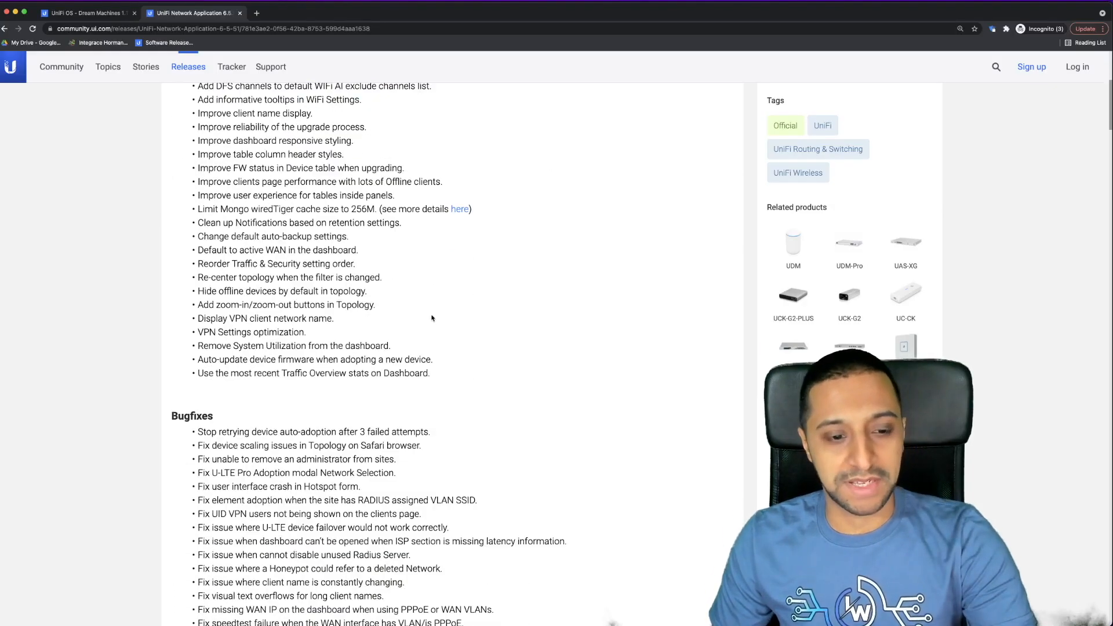
- Select the unifi-os shell install command in the comments, then switch to the Dream Machines release notes
scroll("down", 3)
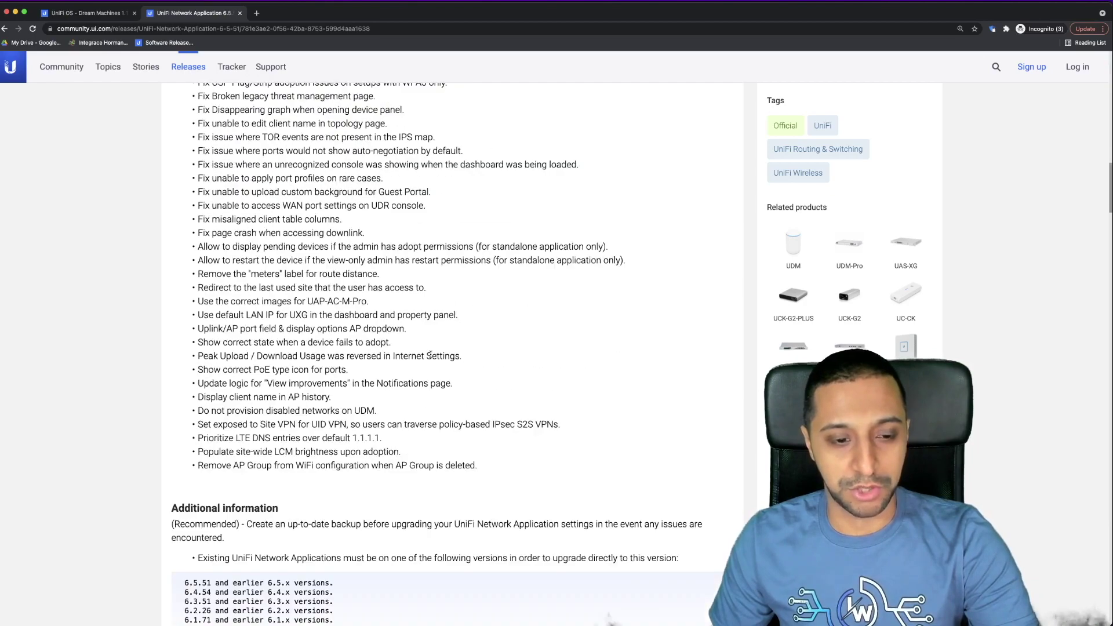
scroll("down", 3)
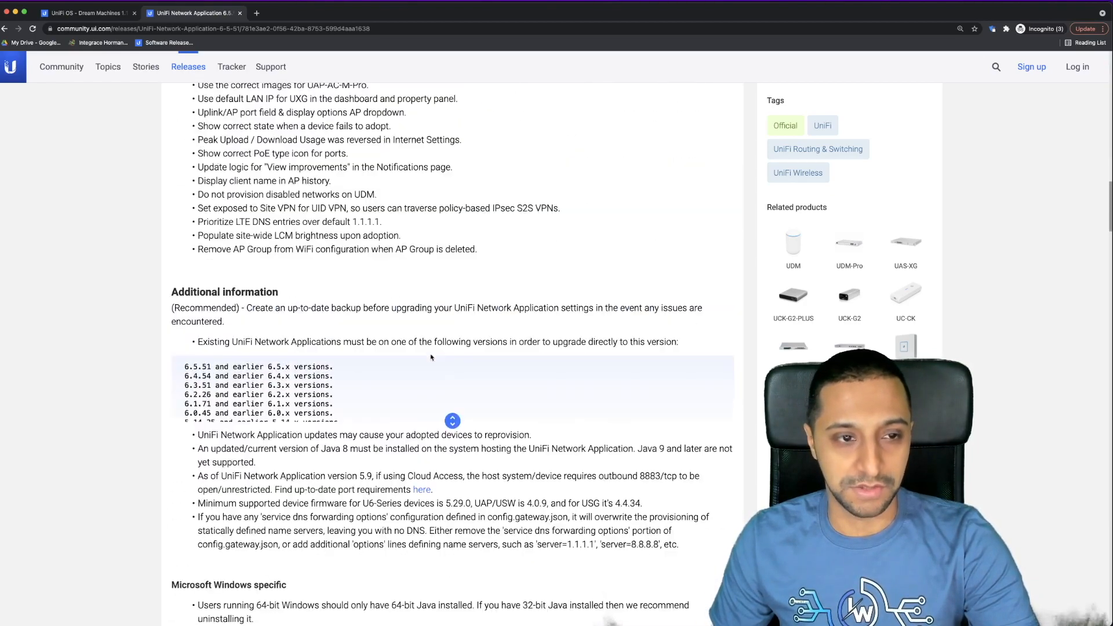
scroll("down", 3)
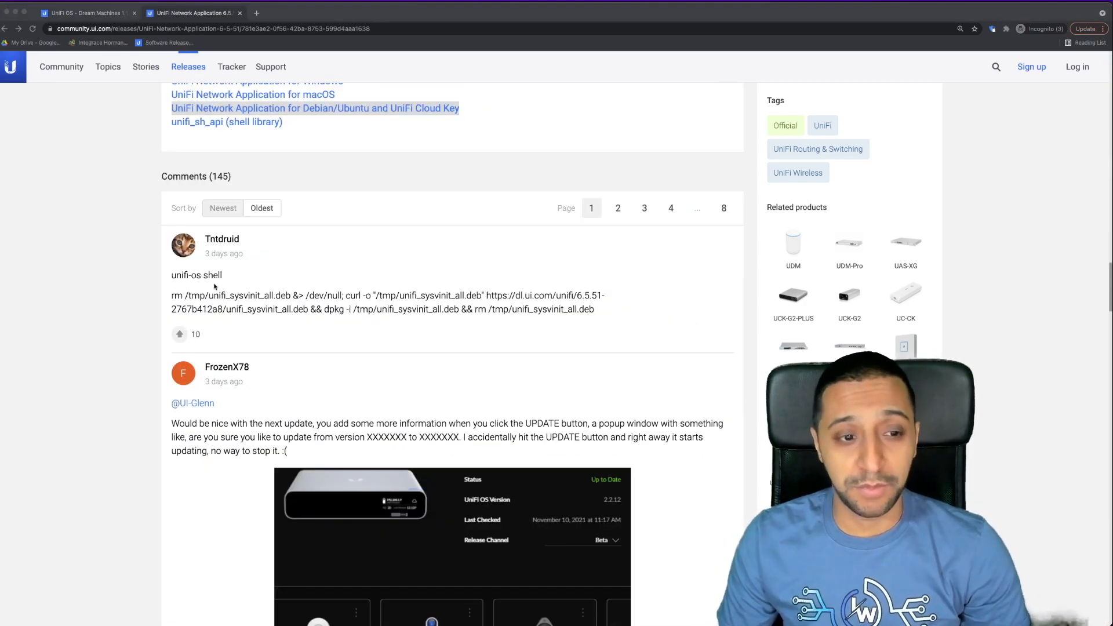
double_click(196, 275)
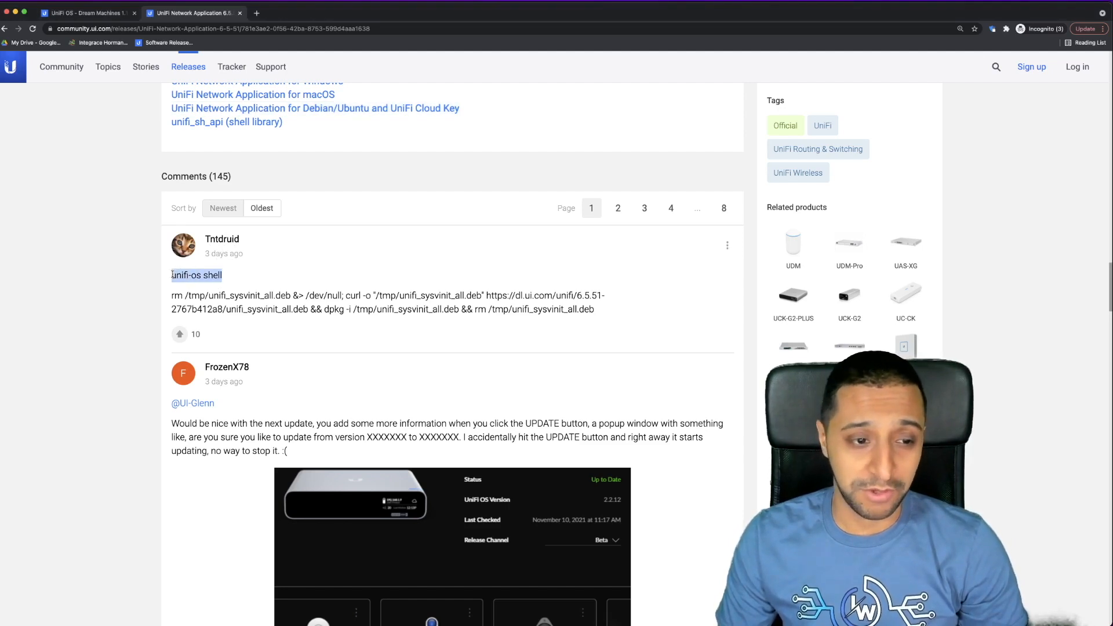
mouse_move(456, 275)
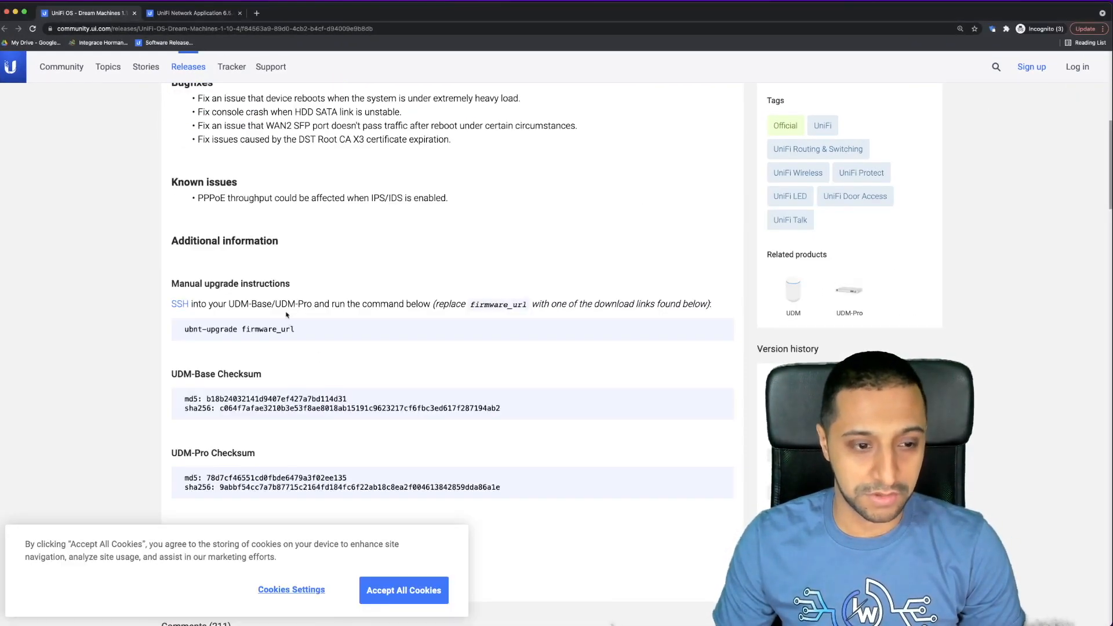
left_click(192, 13)
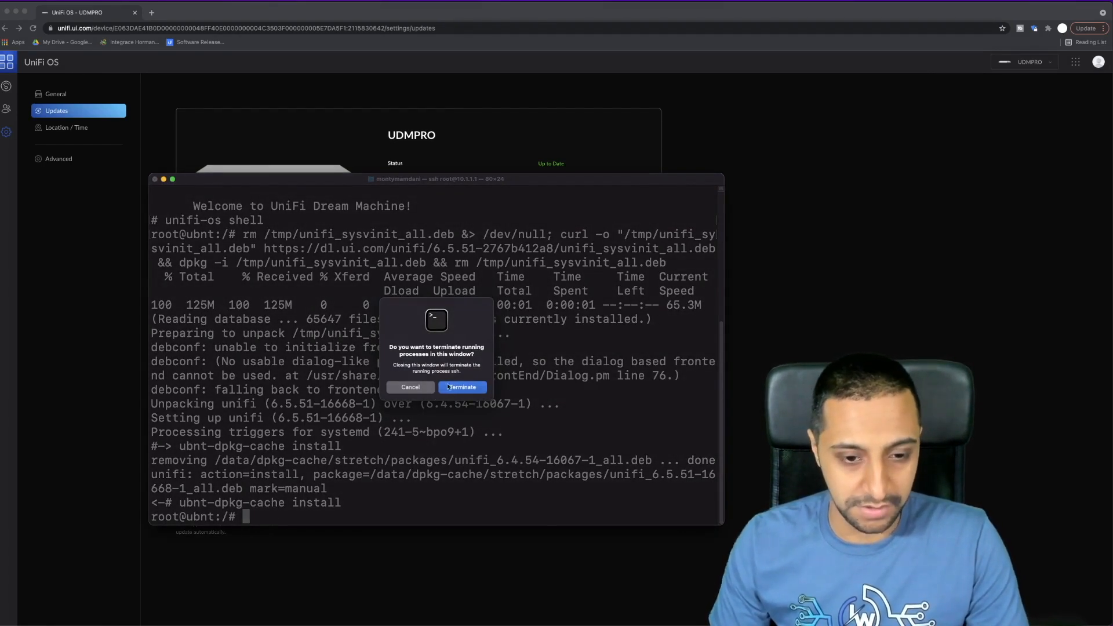
- Terminate the terminal window and its SSH session after the 6.5.51 install
left_click(462, 387)
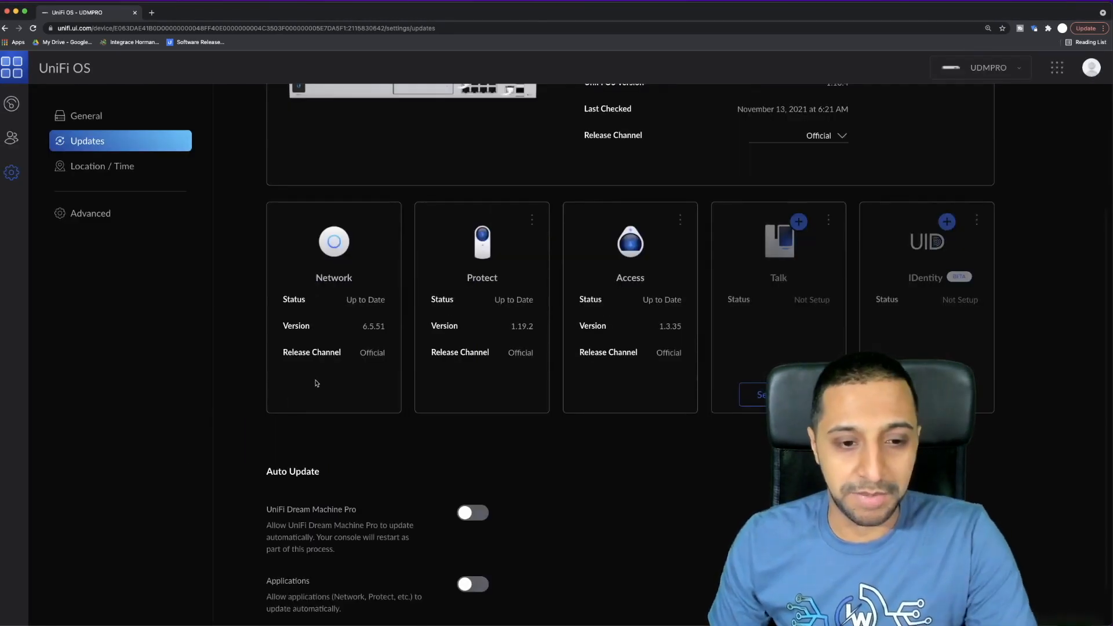
- Launch the Network application from the updates page showing 6.5.51
double_click(373, 326)
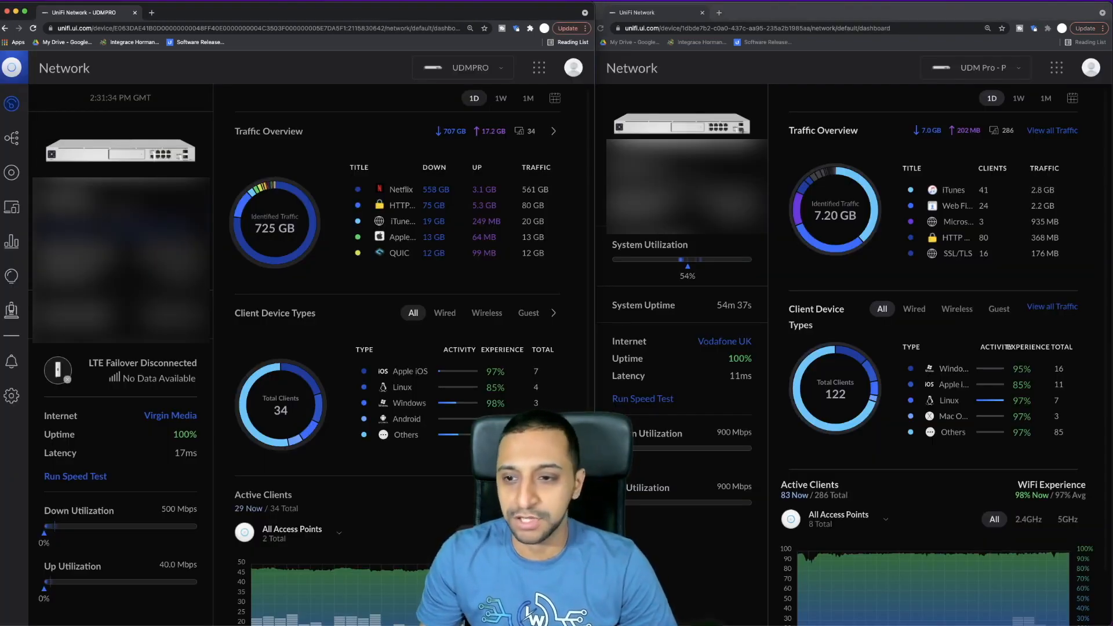
- Scroll the second UDM Pro dashboard and open the UDMPRO's Traffic & Security event timeline
scroll("down", 3)
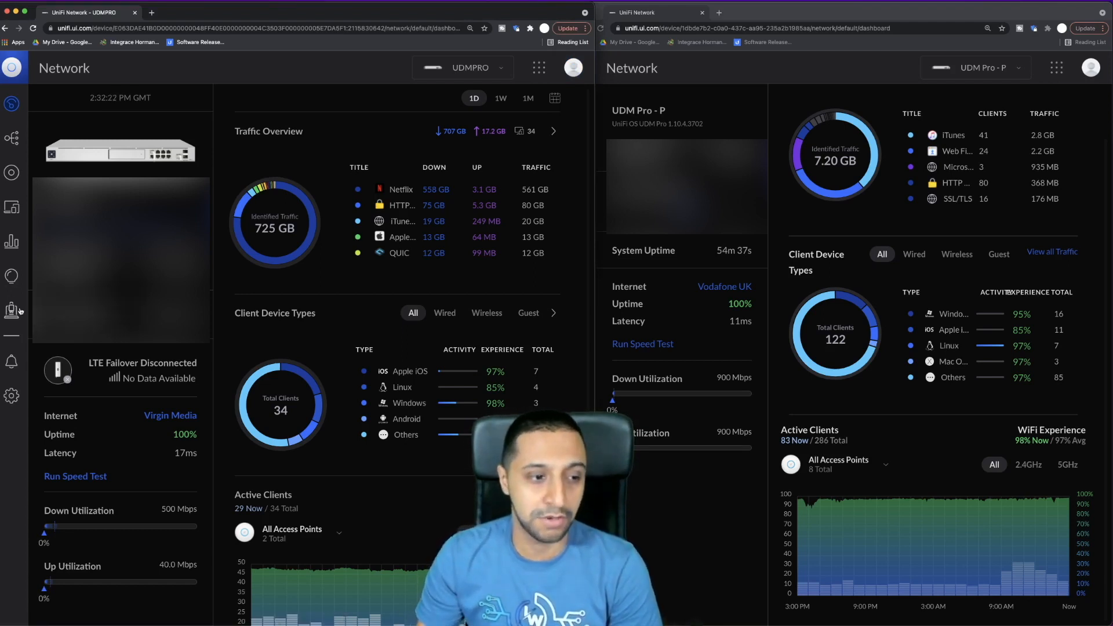
left_click(12, 310)
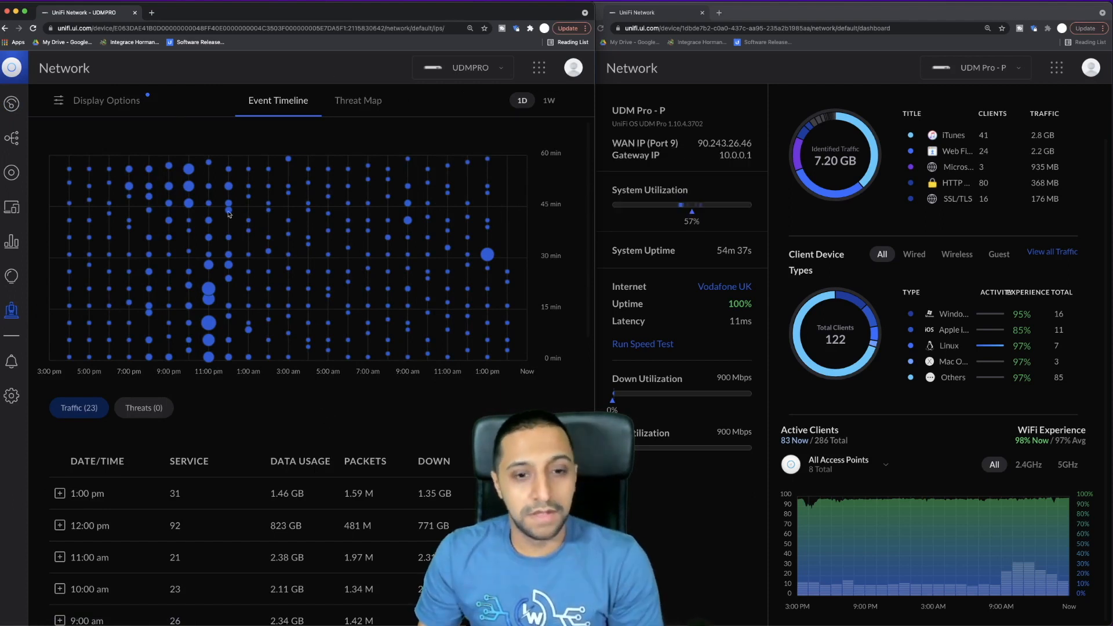
mouse_move(240, 223)
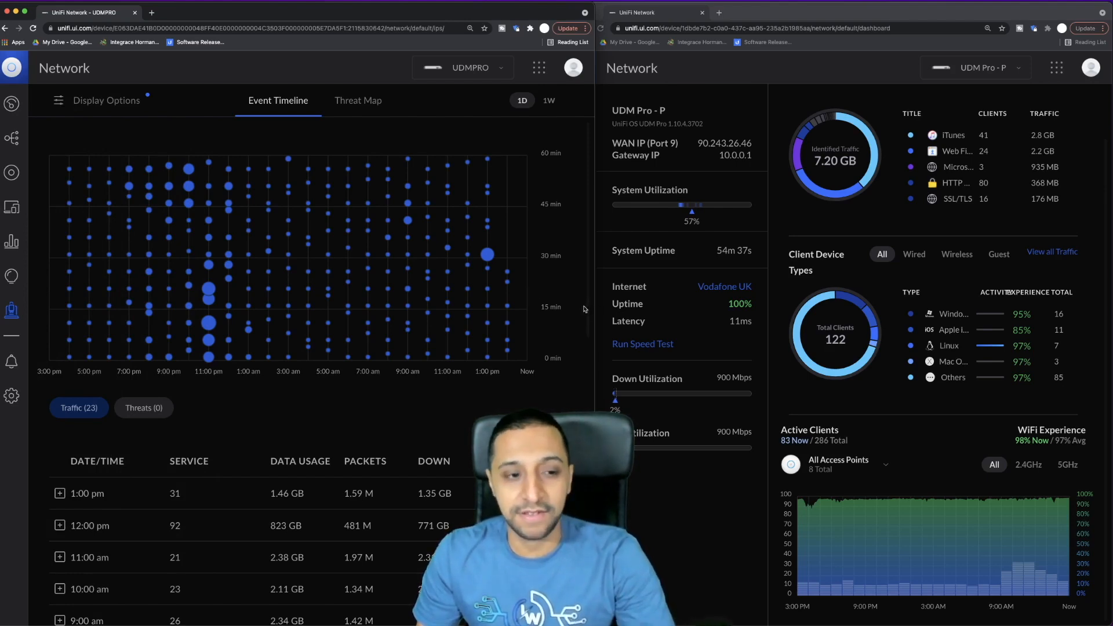
- View the Threat Map, then return to the Event Timeline's hourly traffic table
left_click(357, 101)
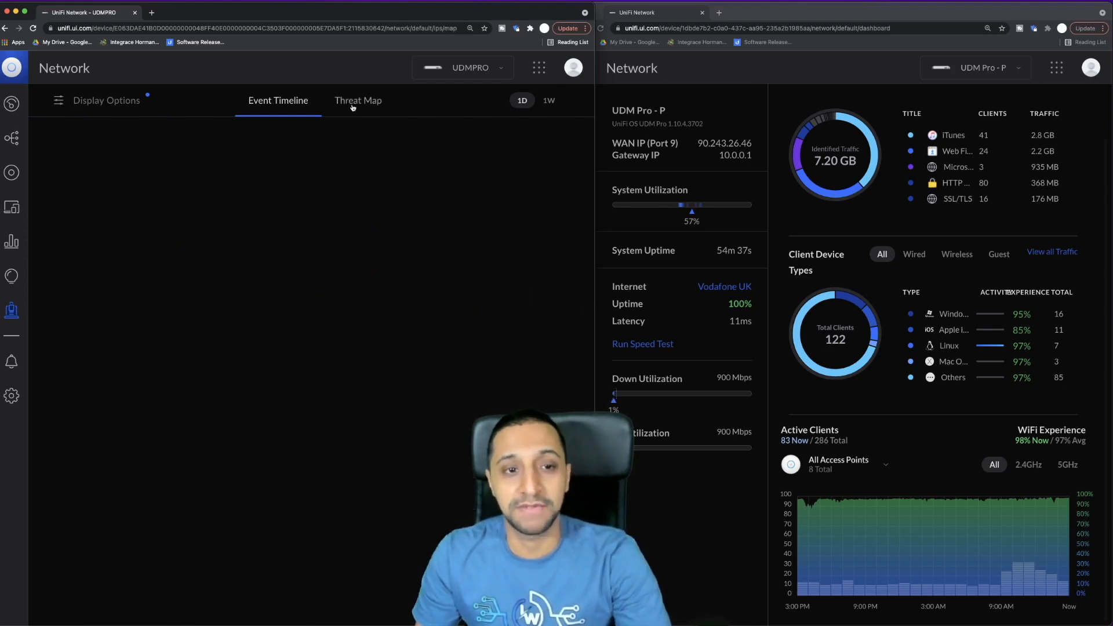
left_click(358, 101)
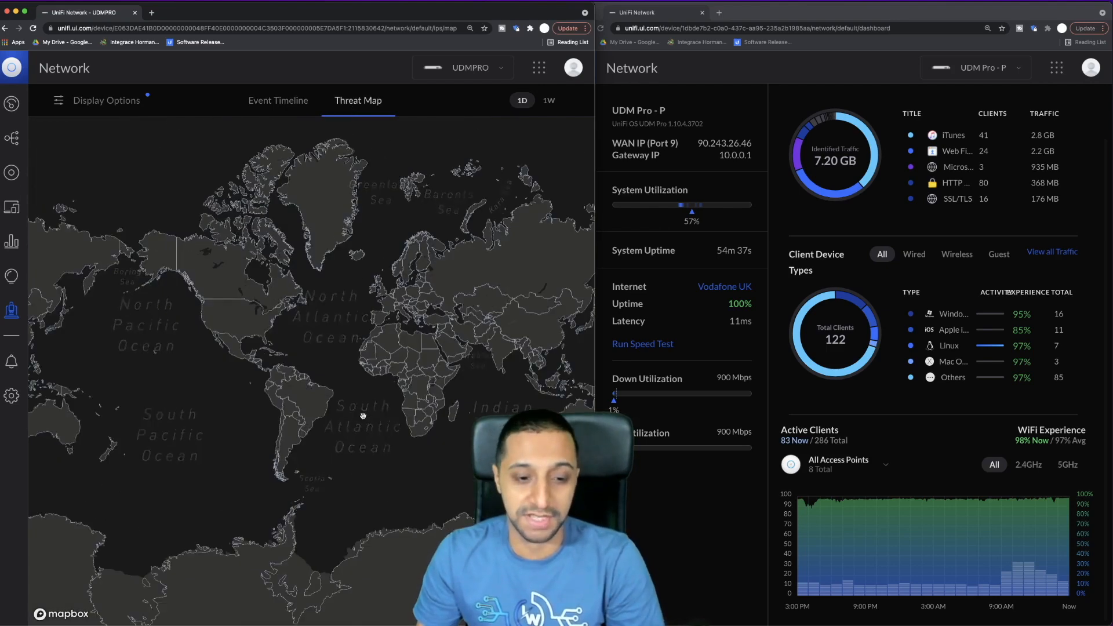
left_click(277, 101)
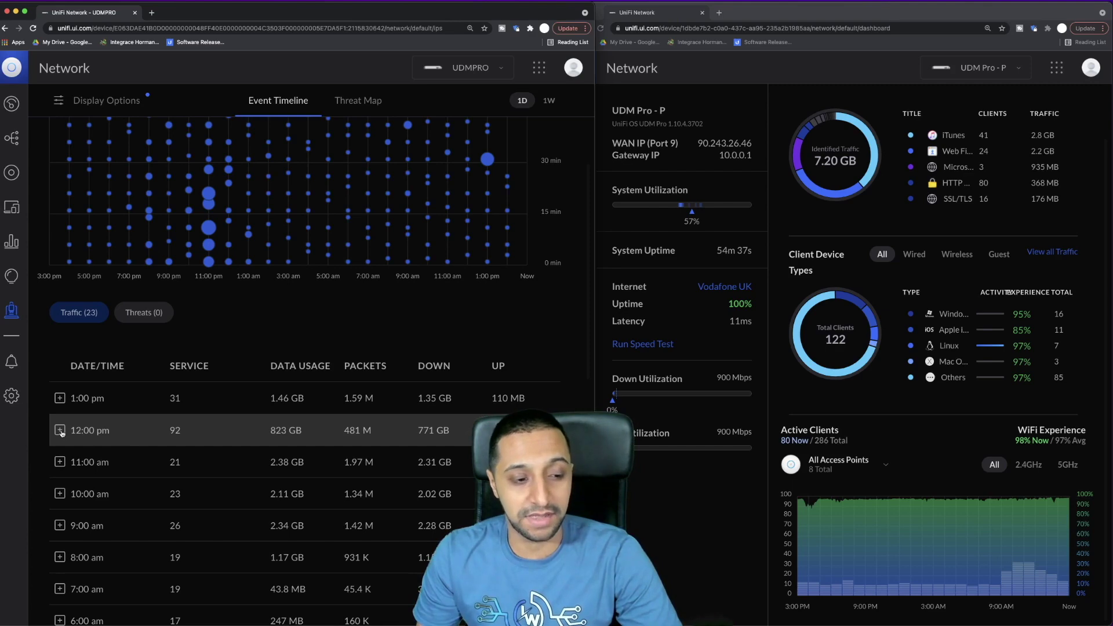
- Expand the 12:00 pm hour's traffic by service and scroll through its entries
left_click(59, 430)
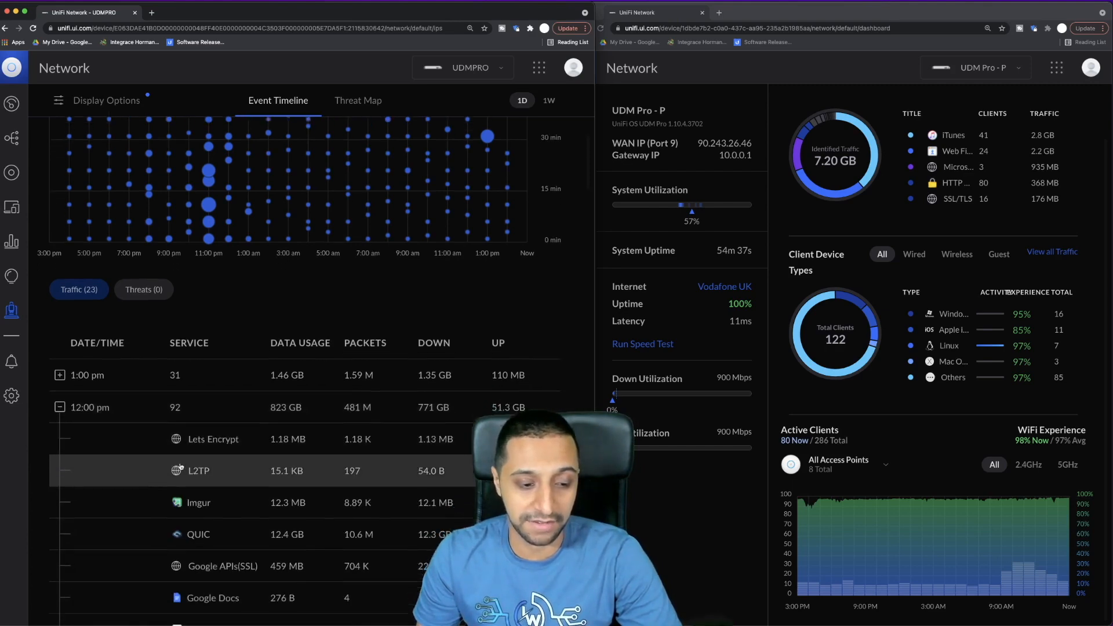
scroll("down", 3)
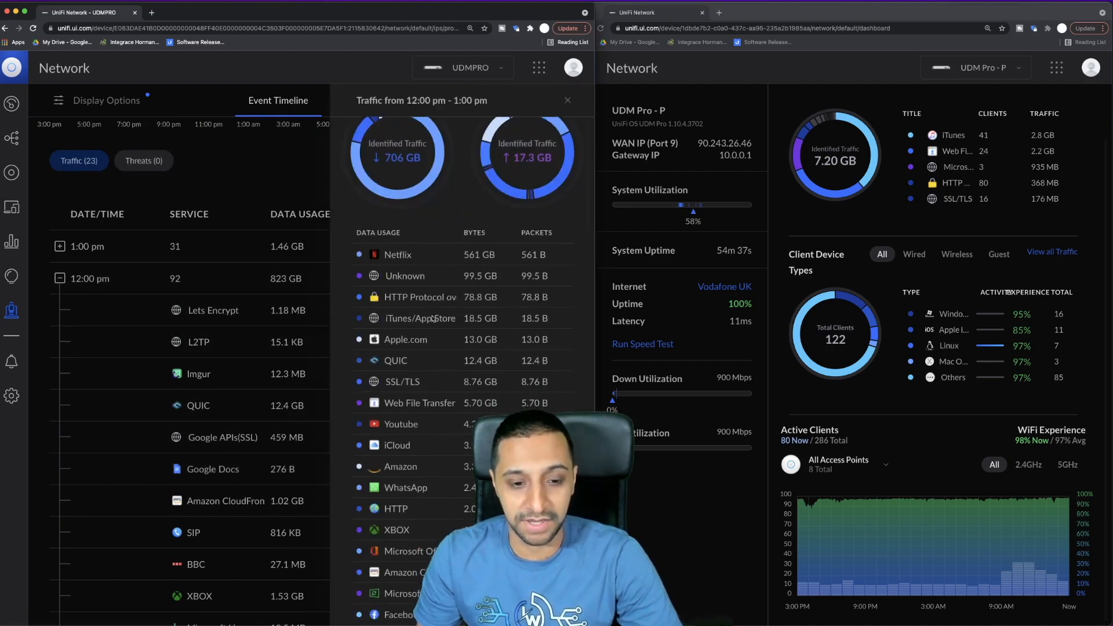
scroll("down", 3)
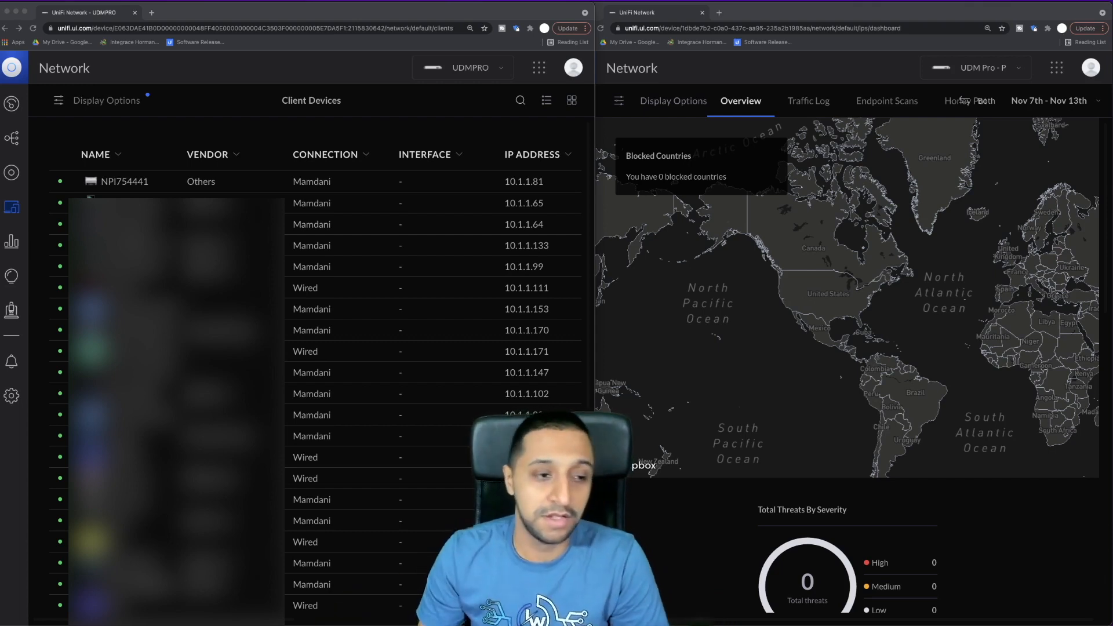
- Enable Lock to Access Point for client NPI754441 and choose a different access point
left_click(134, 182)
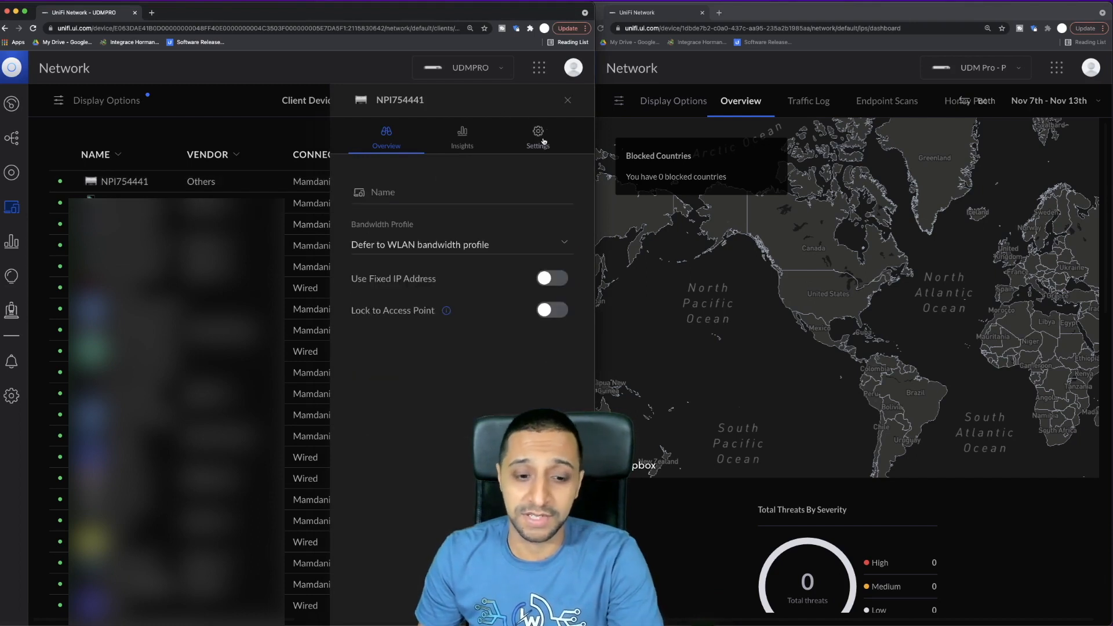
left_click(538, 133)
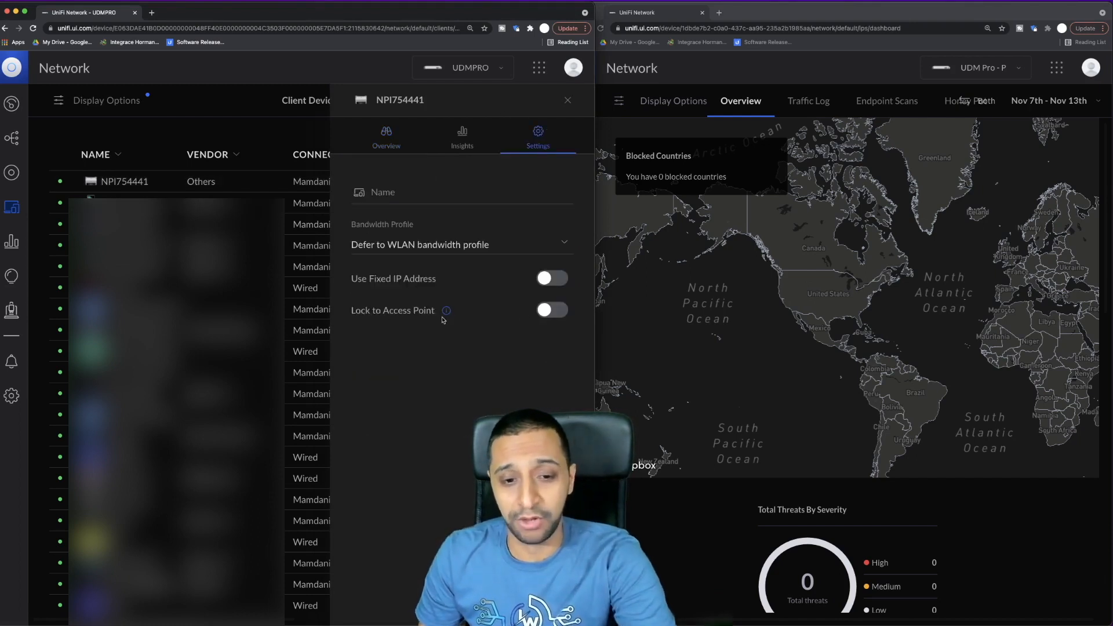
left_click(552, 310)
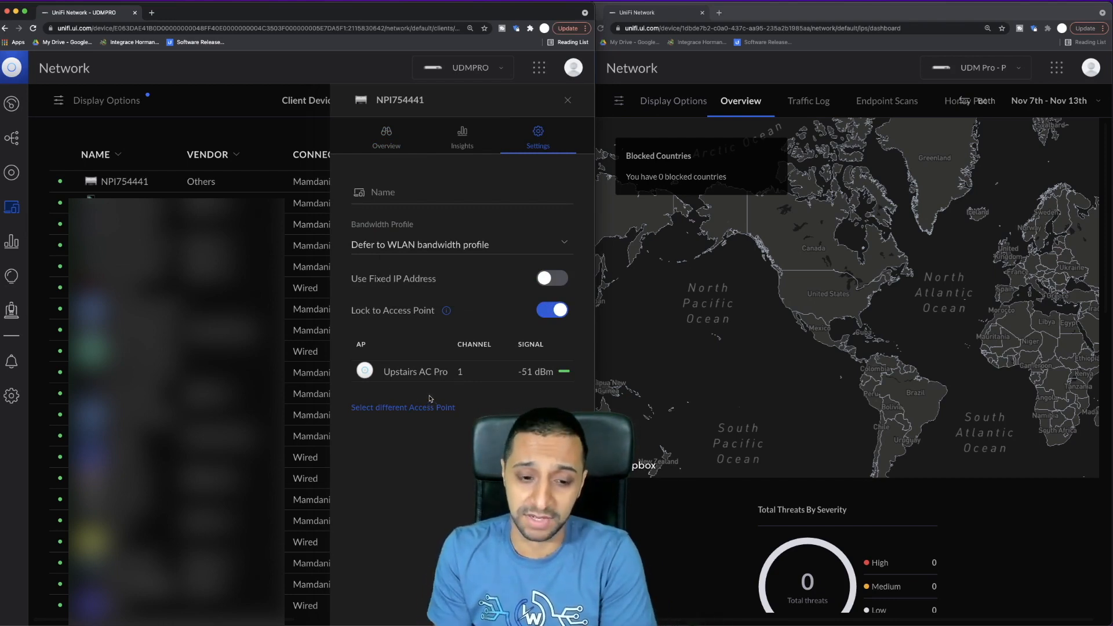
left_click(403, 407)
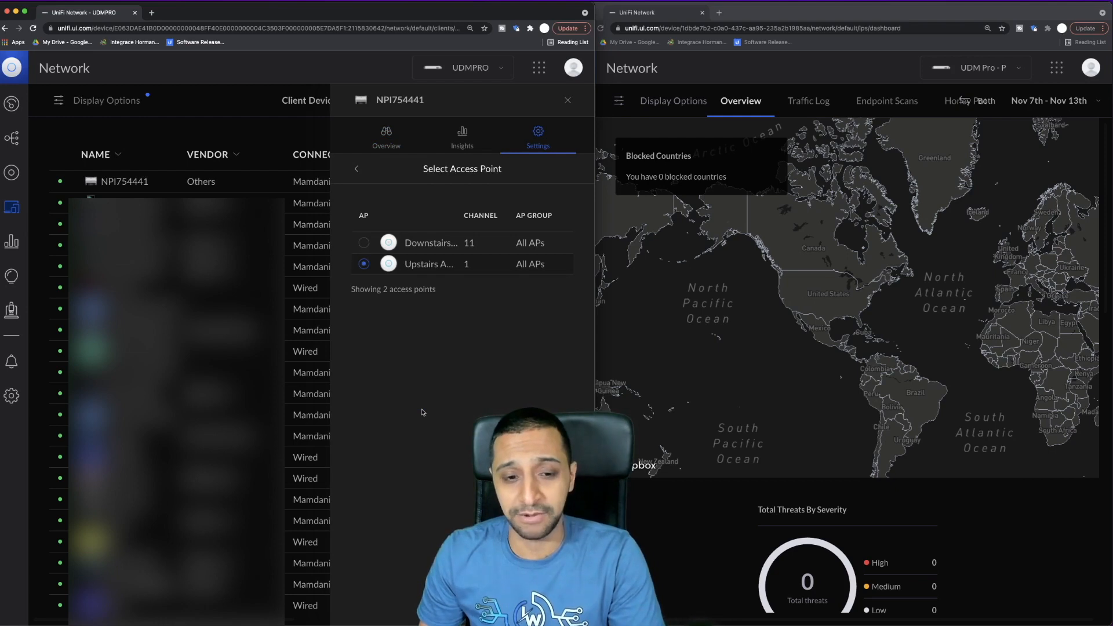
mouse_move(438, 483)
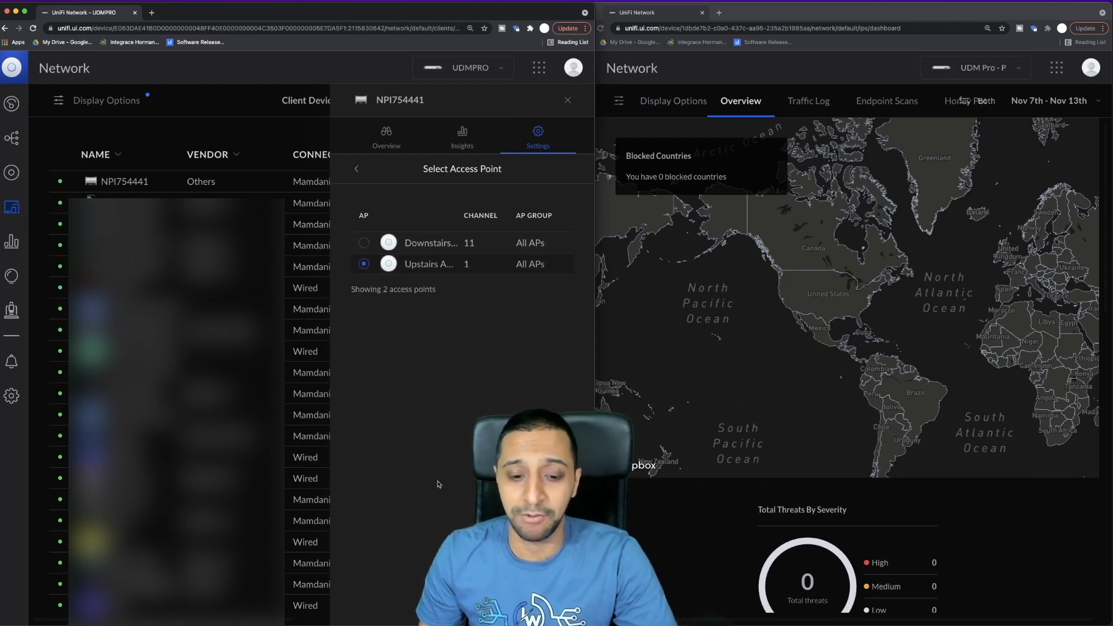
left_click(568, 99)
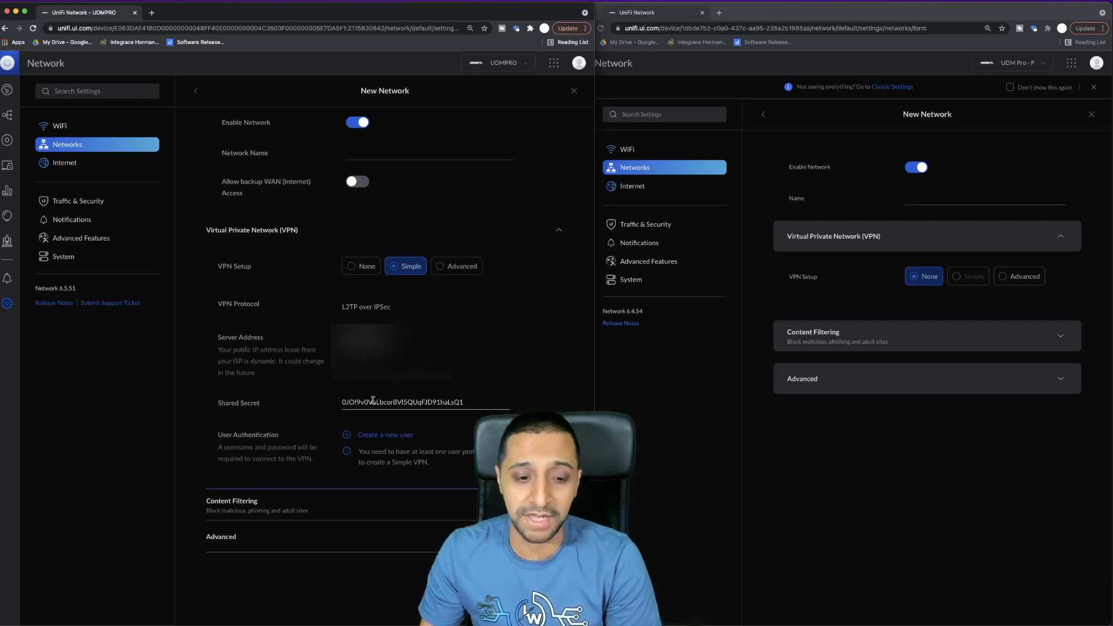
- Review the simple L2TP over IPSec VPN fields, then move to the System settings
left_click(232, 504)
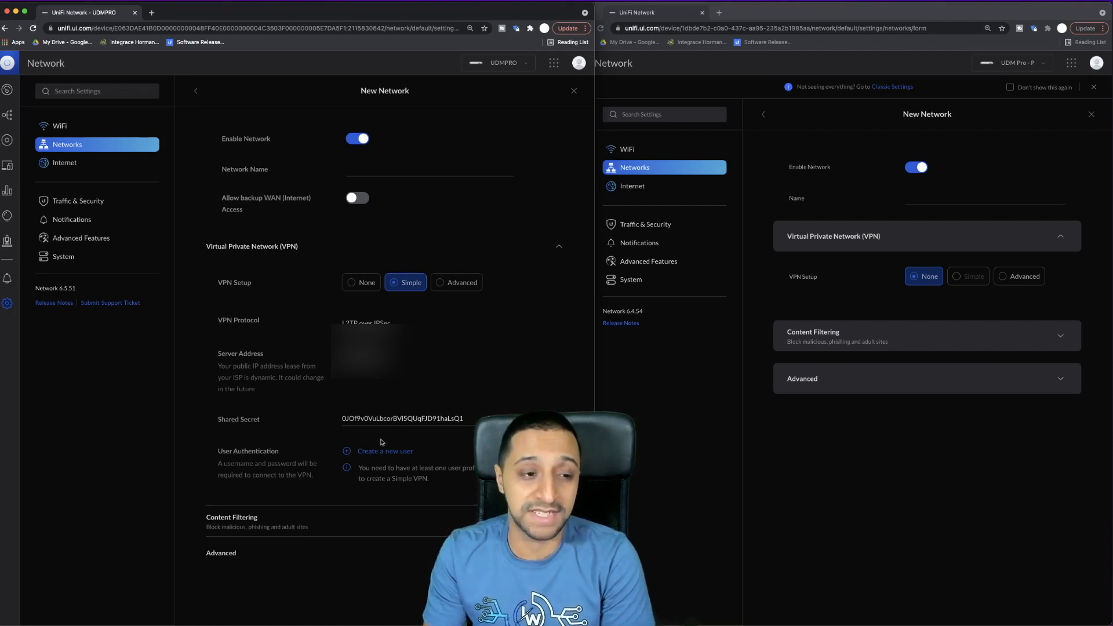
left_click(64, 257)
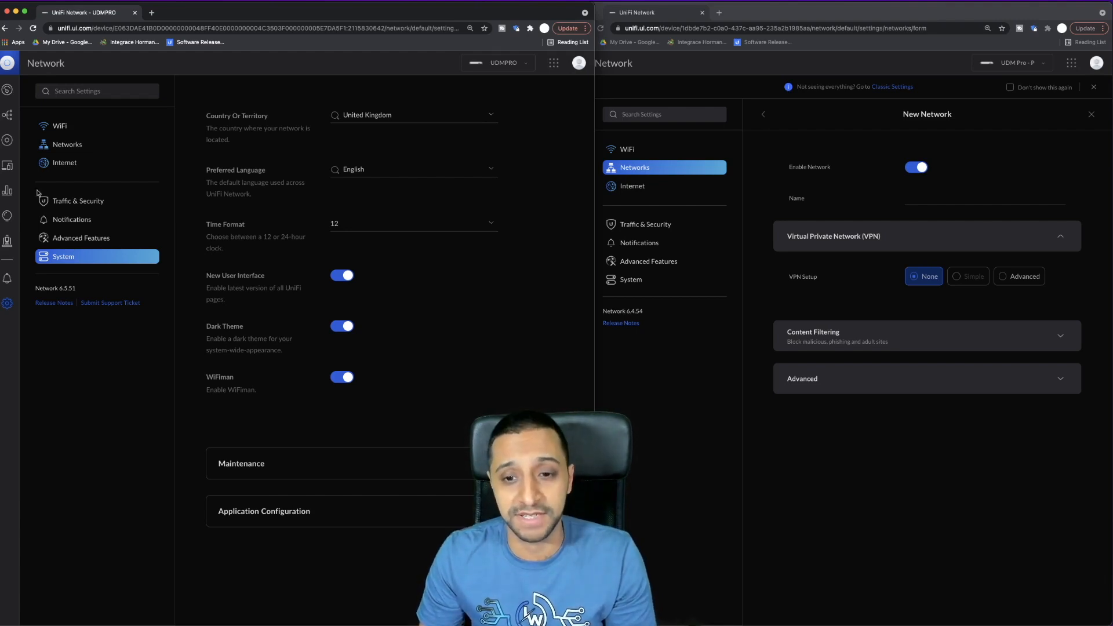
- Show Traffic & Security on both consoles, the UDMPRO with the new Traffic Rules section
left_click(645, 224)
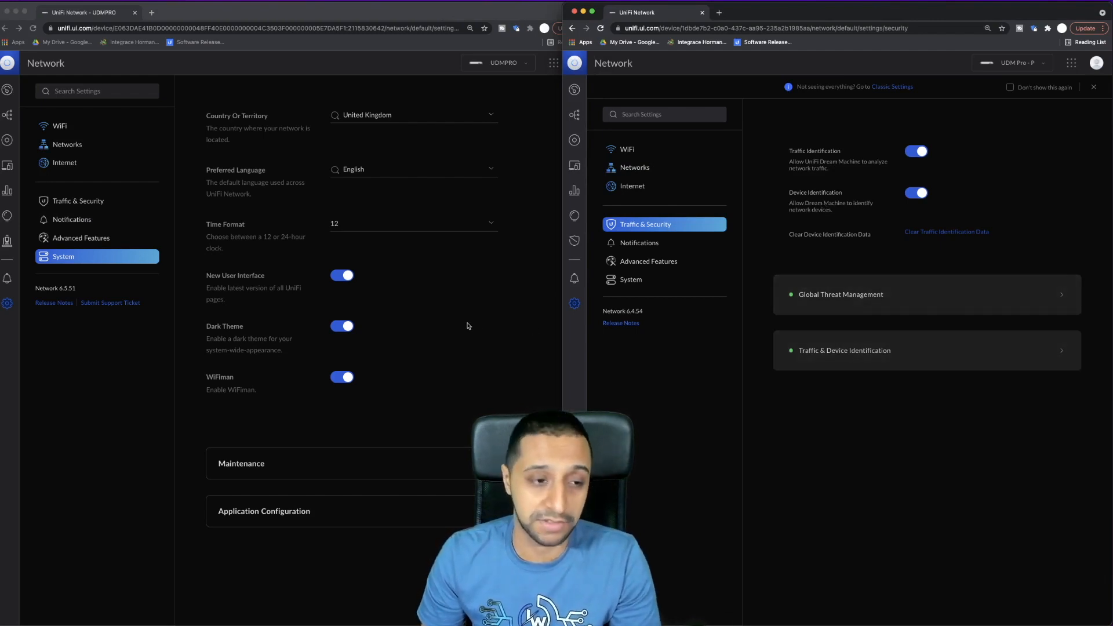
mouse_move(117, 207)
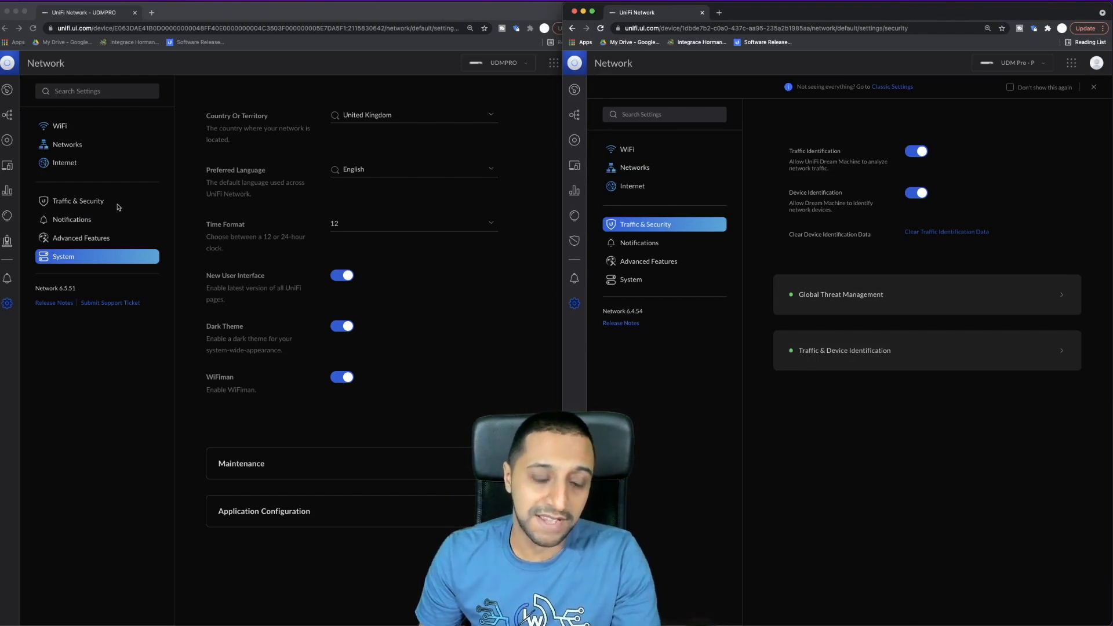
left_click(78, 200)
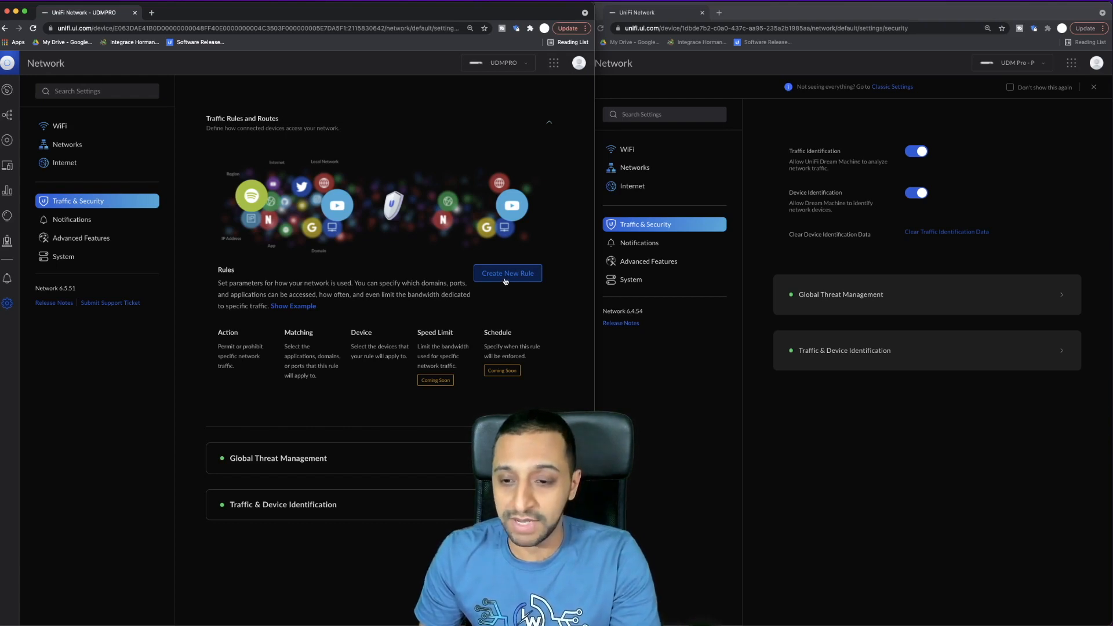
mouse_move(296, 474)
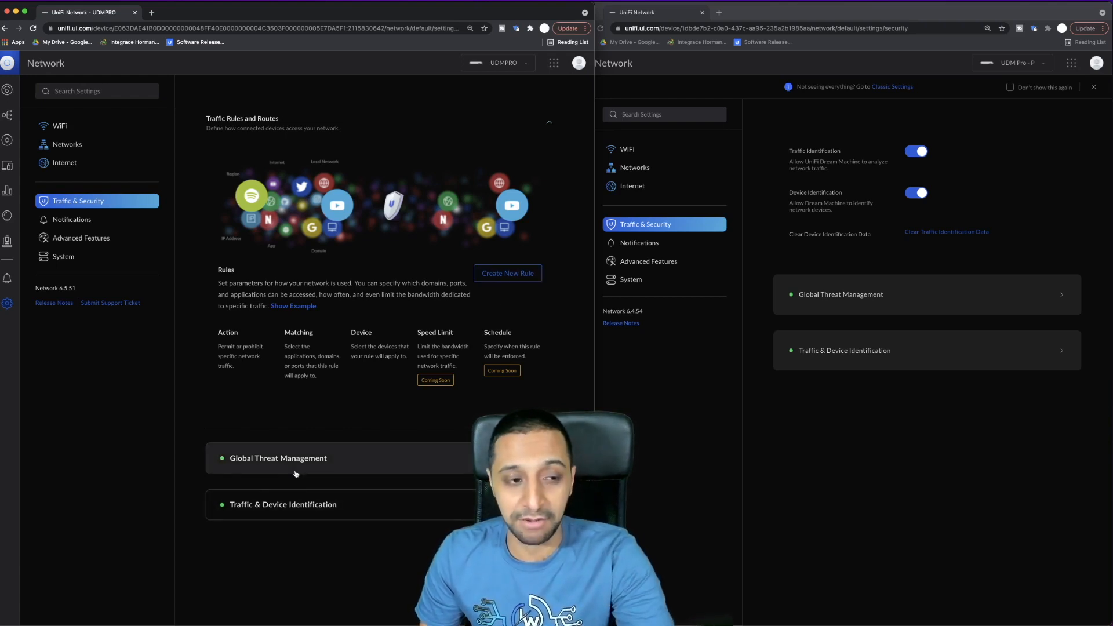
mouse_move(330, 464)
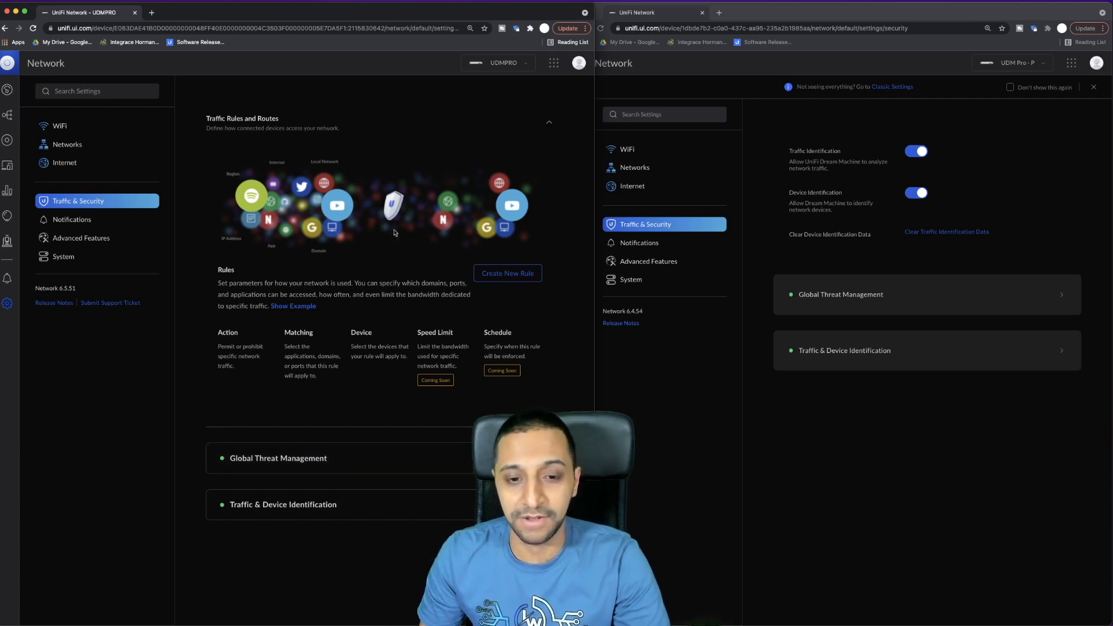
- Create a traffic rule described 'test' that blocks the Instagram app
left_click(507, 273)
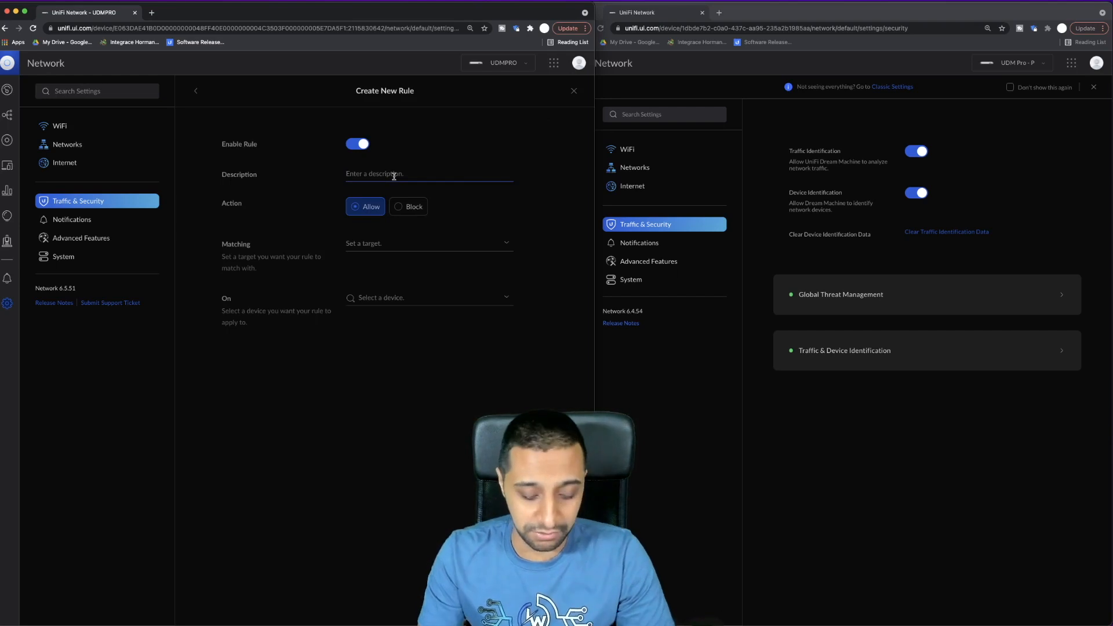
type("test")
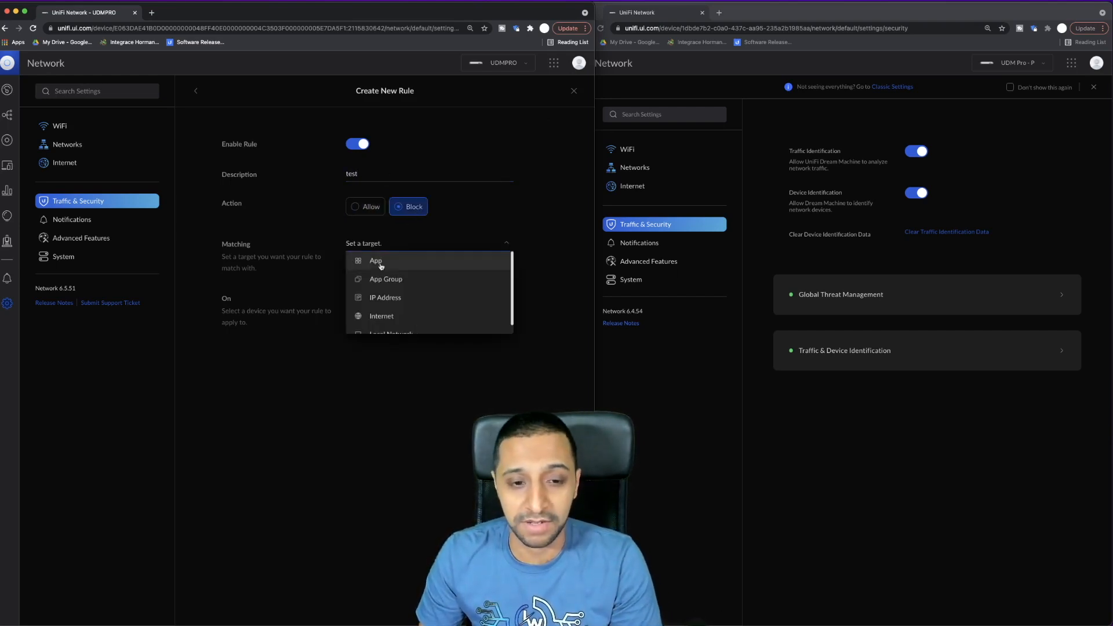
left_click(375, 261)
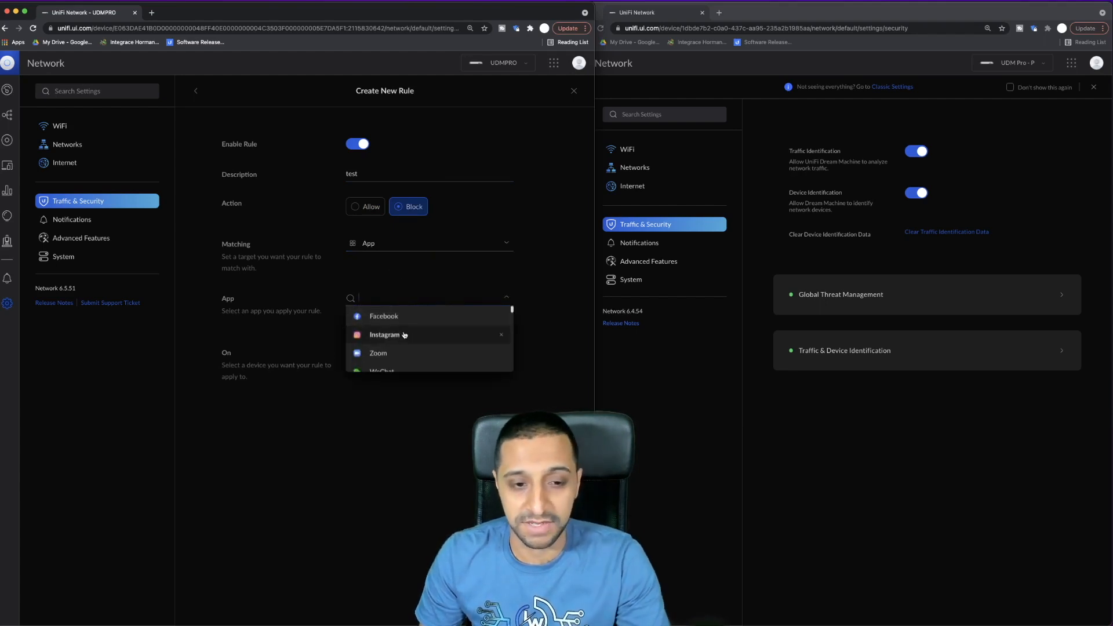
left_click(384, 334)
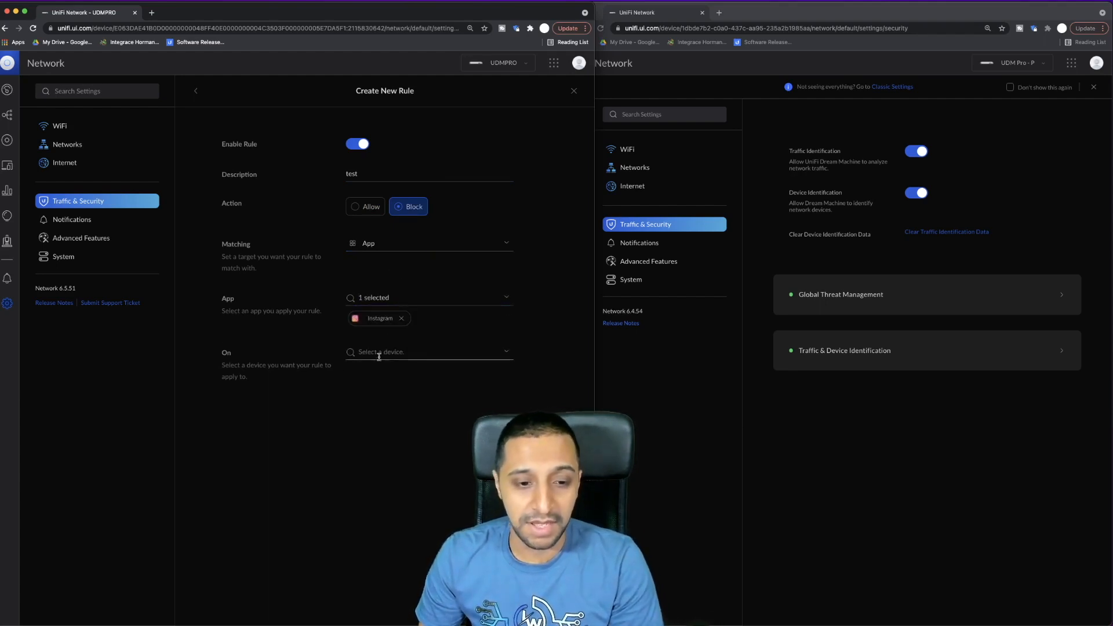
- Apply the test rule to the Guest VLAN and save it
left_click(427, 352)
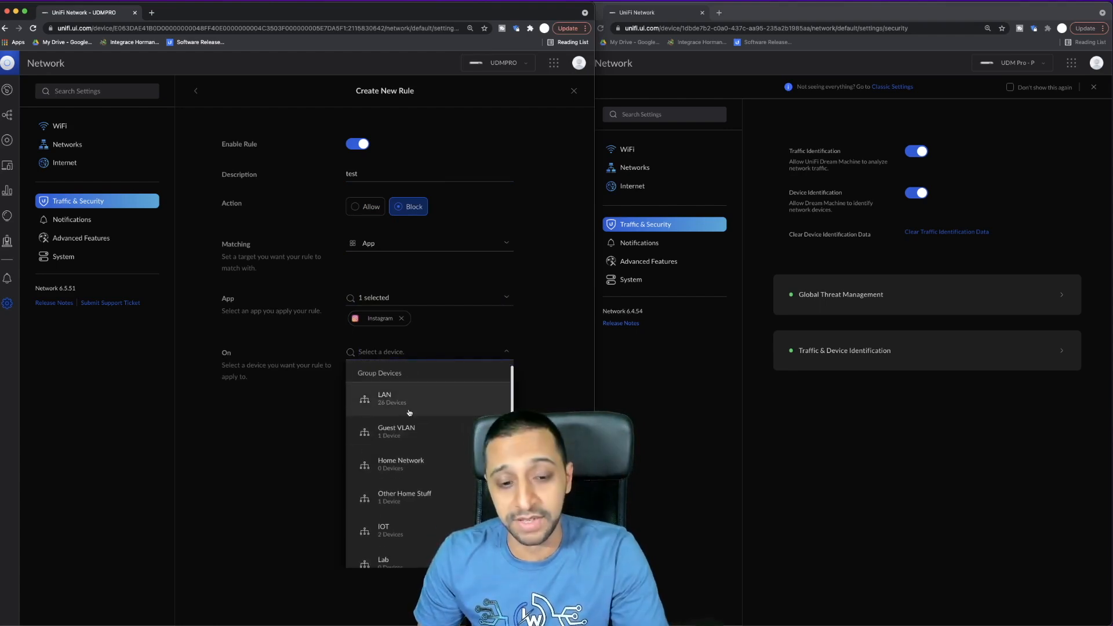
scroll("down", 3)
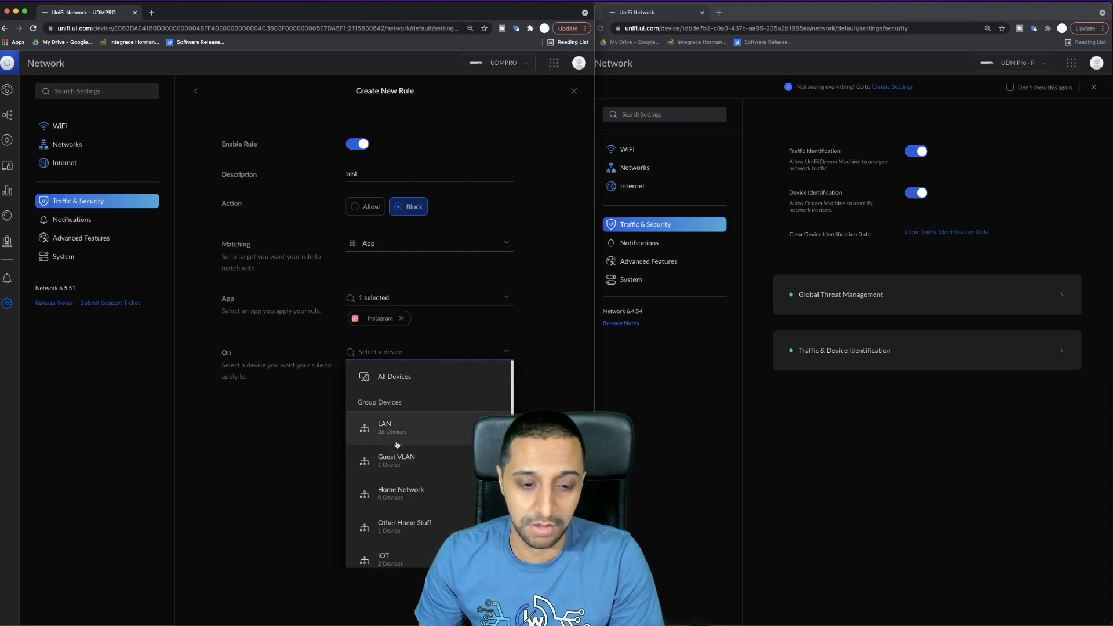
mouse_move(412, 464)
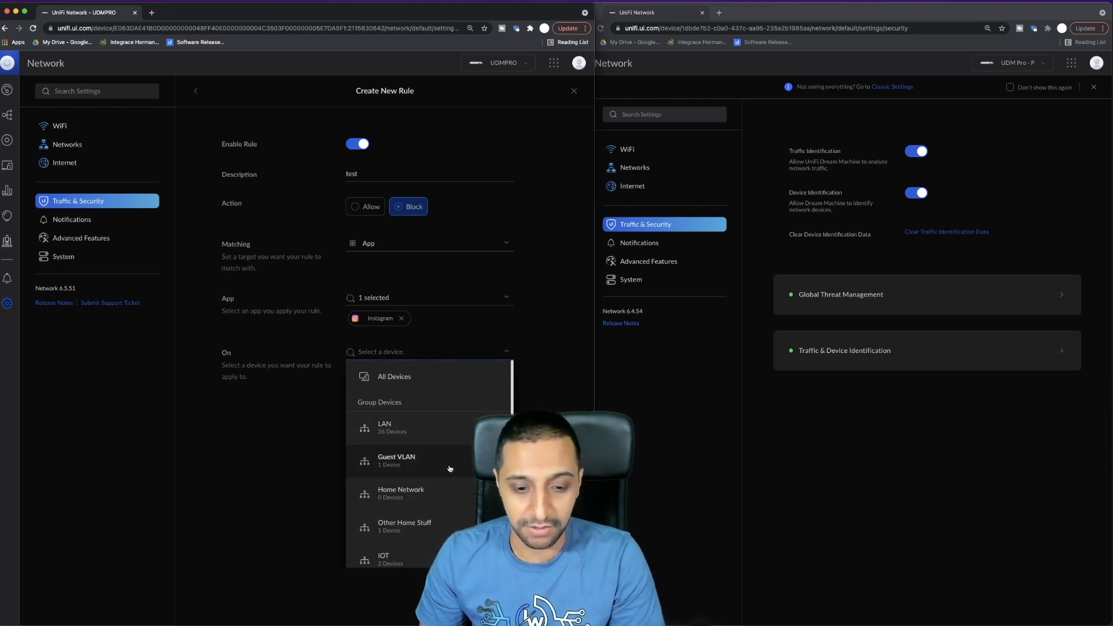
left_click(396, 460)
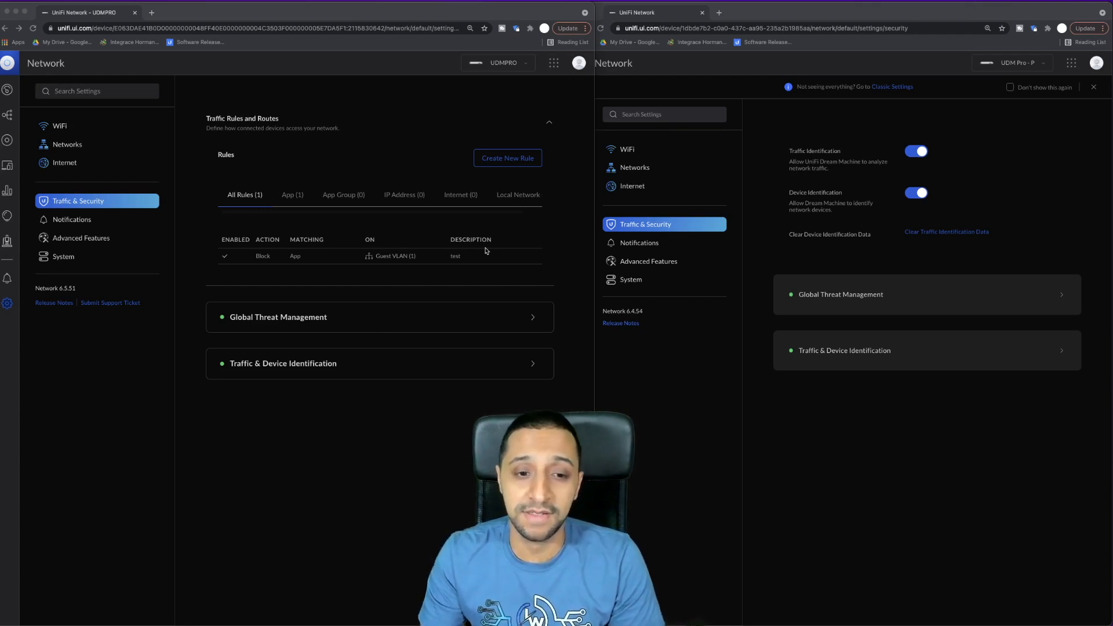
- Remove the 'test' traffic rule so no rules remain
left_click(454, 255)
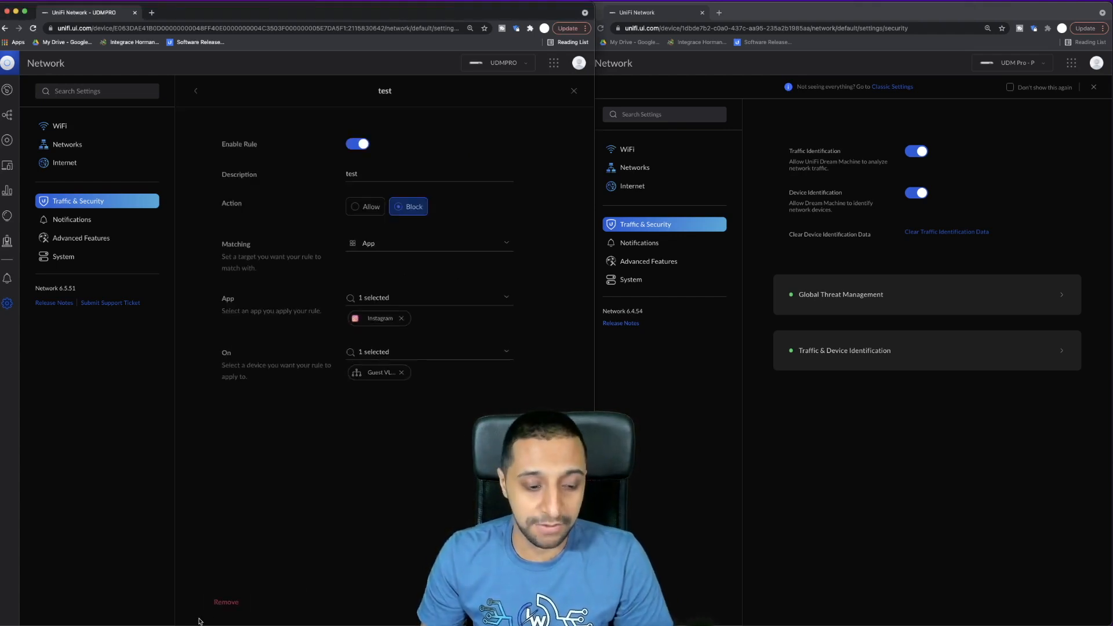
left_click(225, 602)
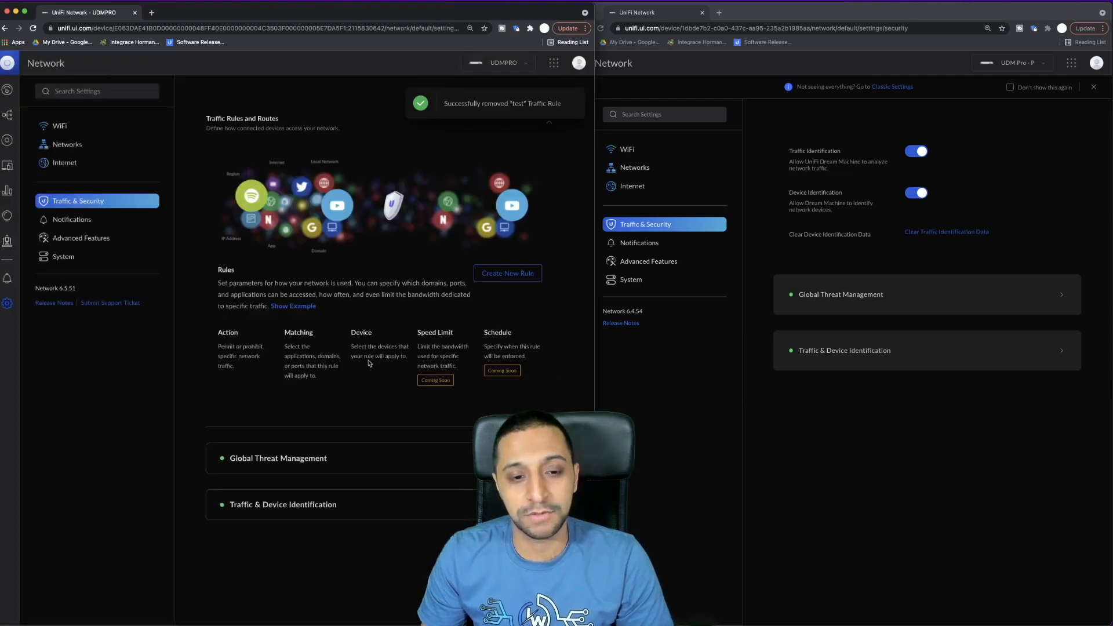
mouse_move(216, 335)
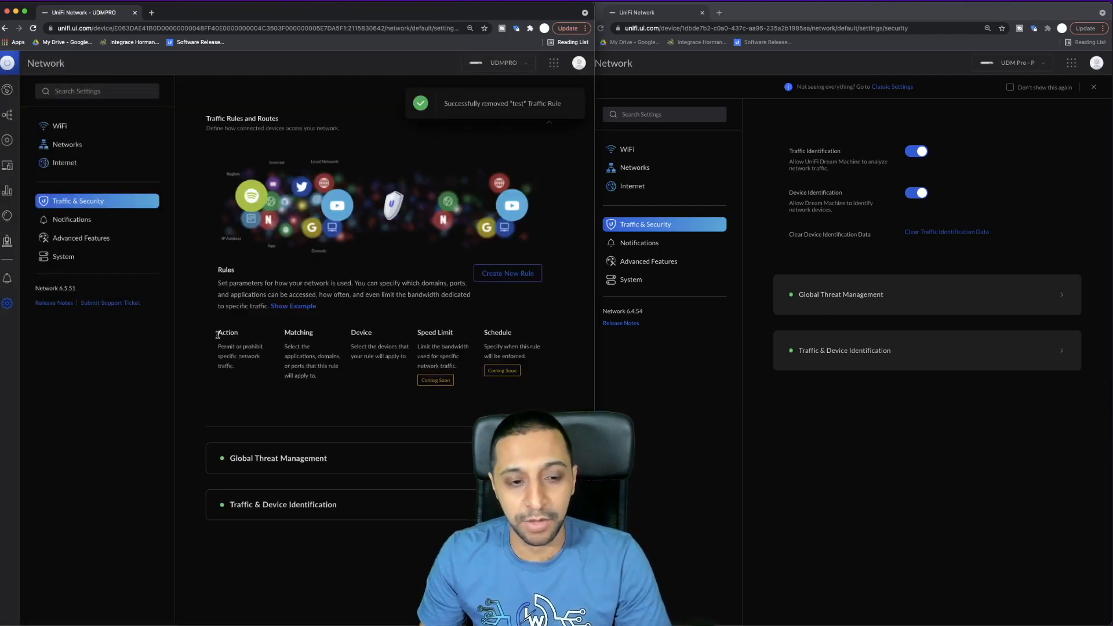